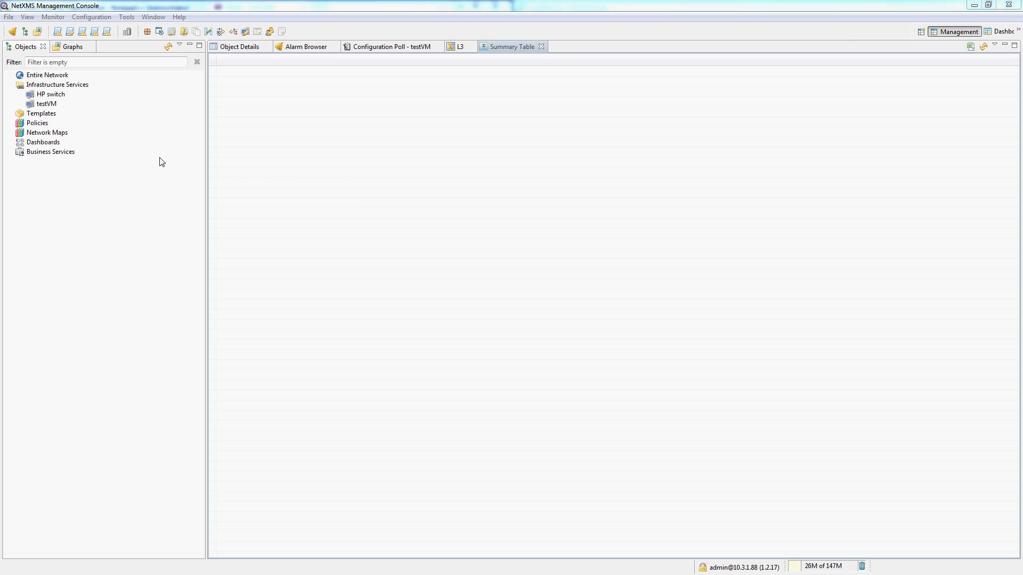
Step: Expand HP switch and inspect its node and GigabitEthernet1/0/11 interface details
click(239, 47)
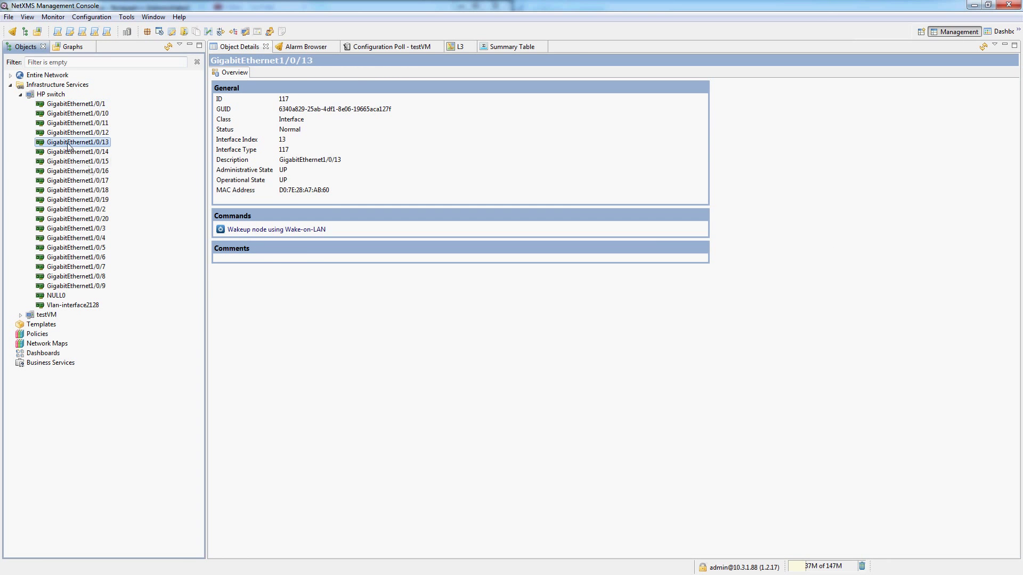
click(55, 94)
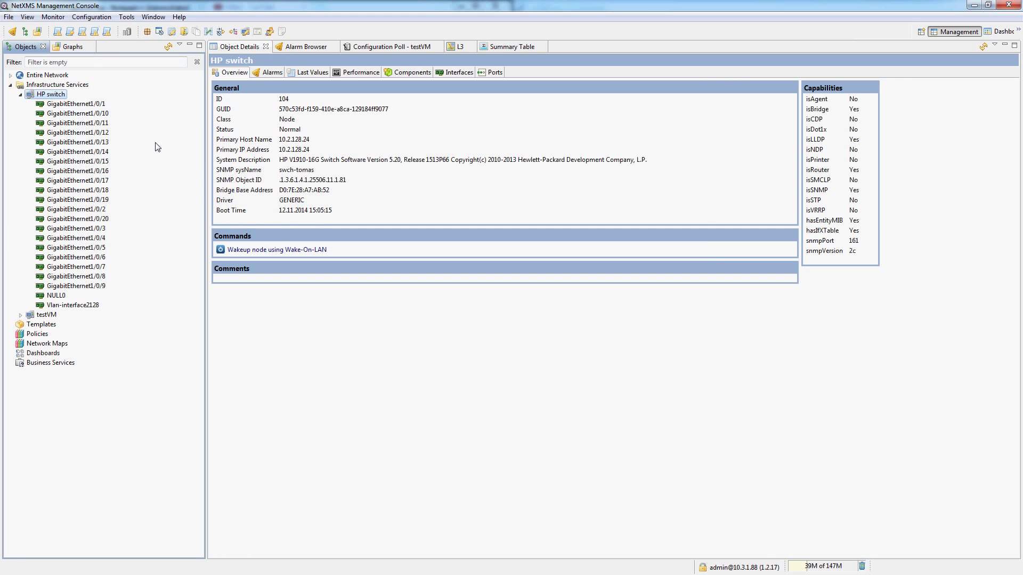
click(79, 122)
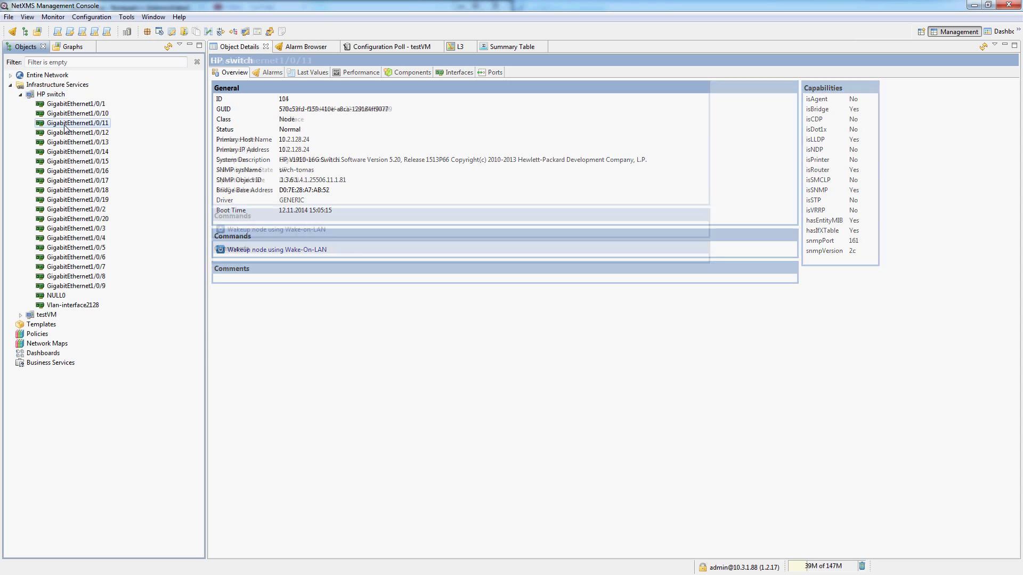
click(79, 122)
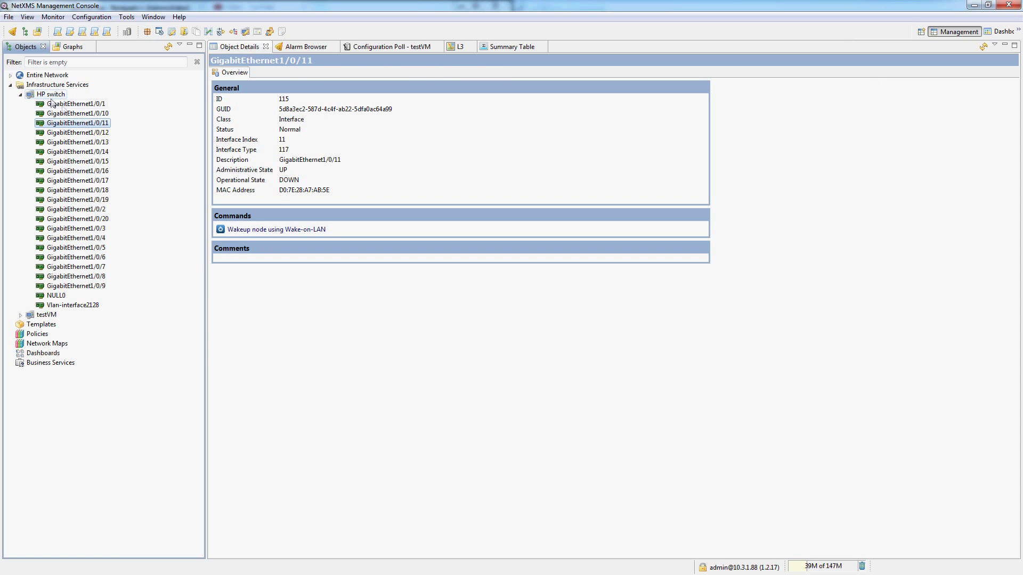
Step: Collapse the HP switch interface list and show the Infrastructure Services details
click(58, 84)
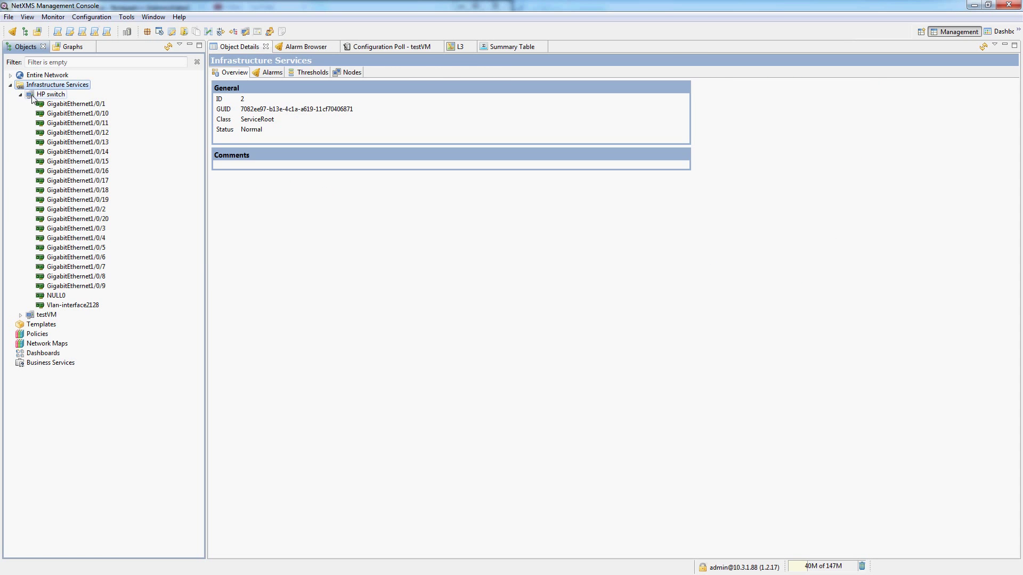
click(27, 93)
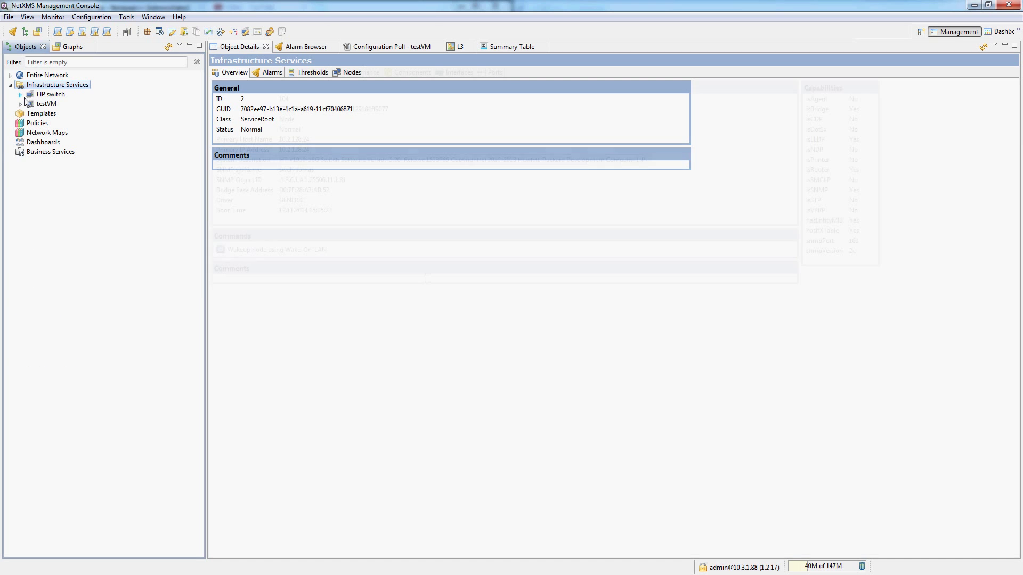
click(50, 94)
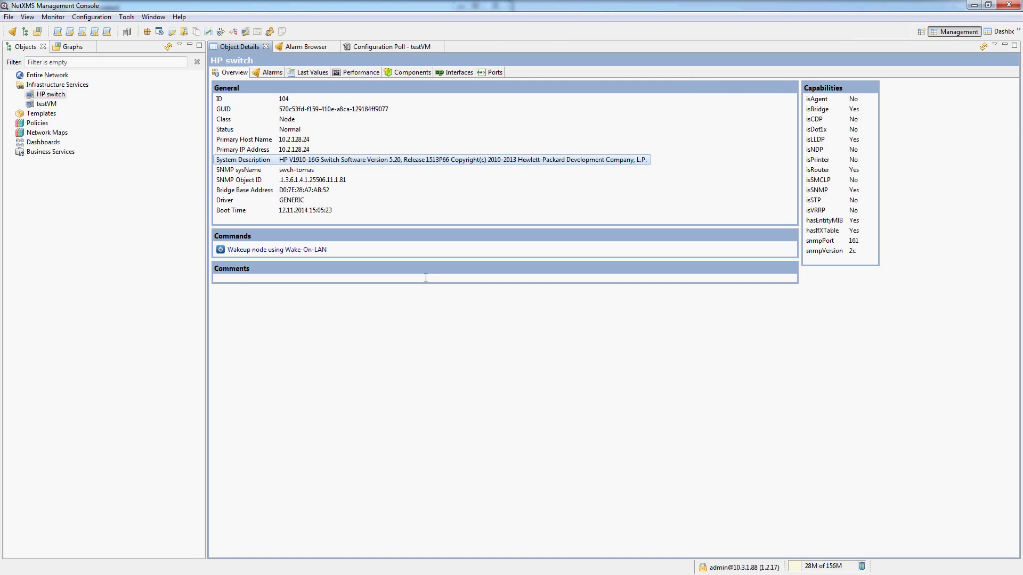
click(58, 84)
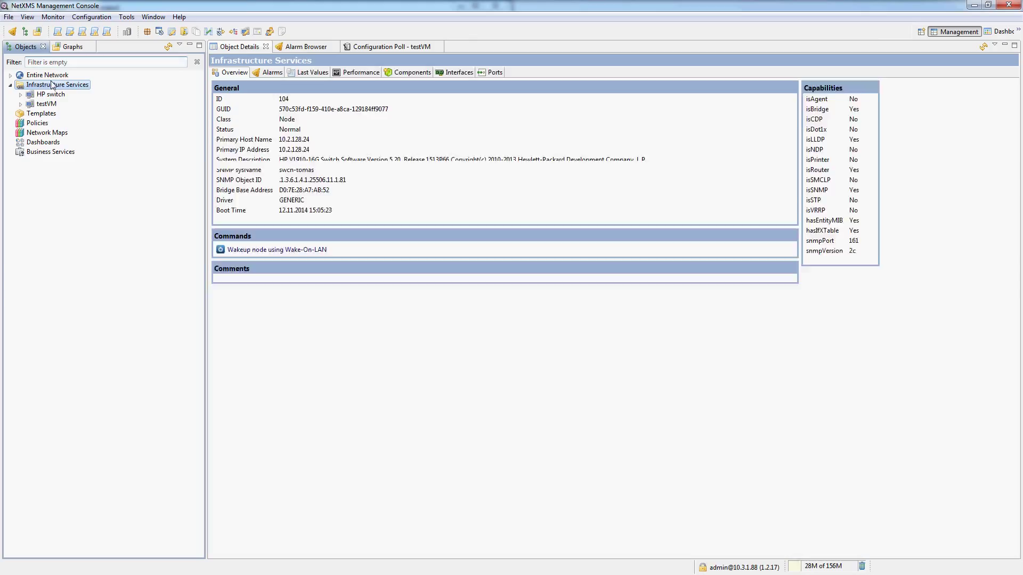
click(58, 85)
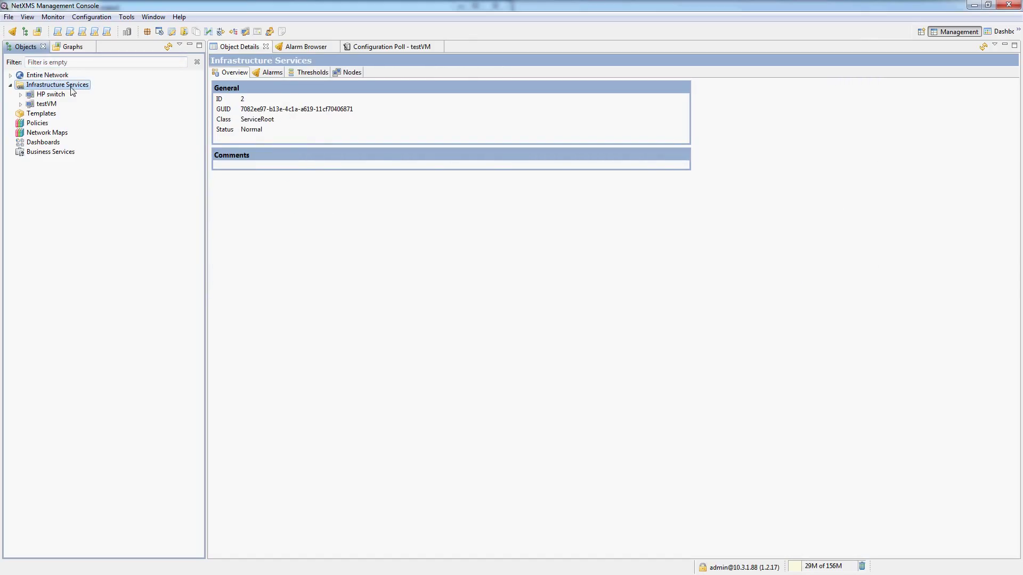
mouse_move(74, 91)
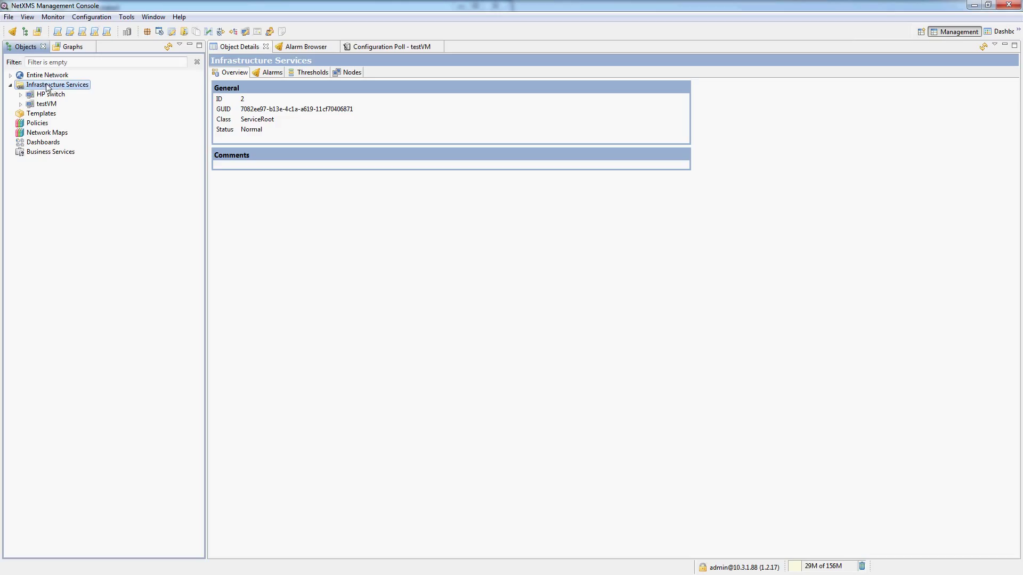
mouse_move(71, 91)
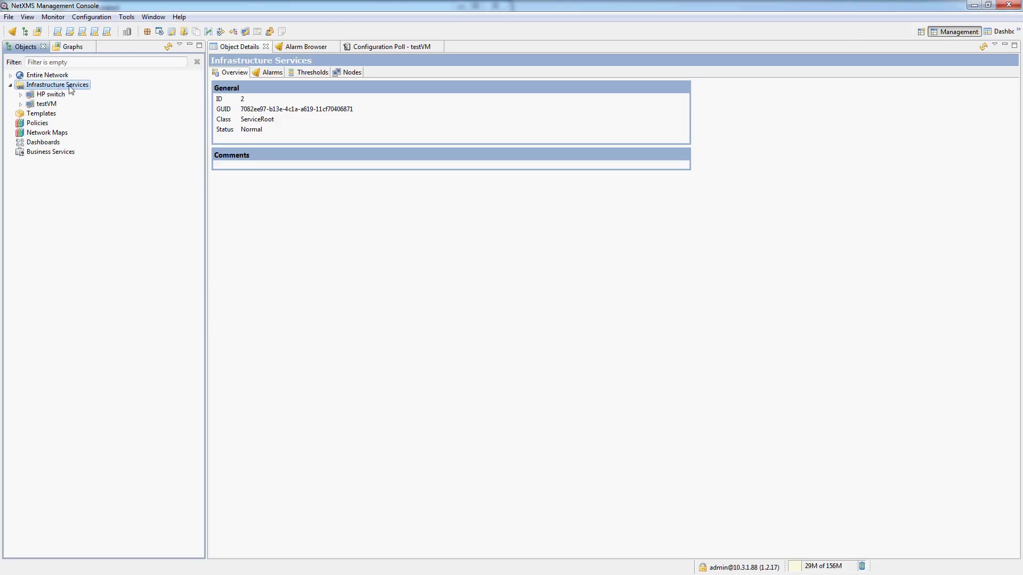
Step: Create a 'Switches' container under Infrastructure Services and move HP switch into it
right_click(58, 84)
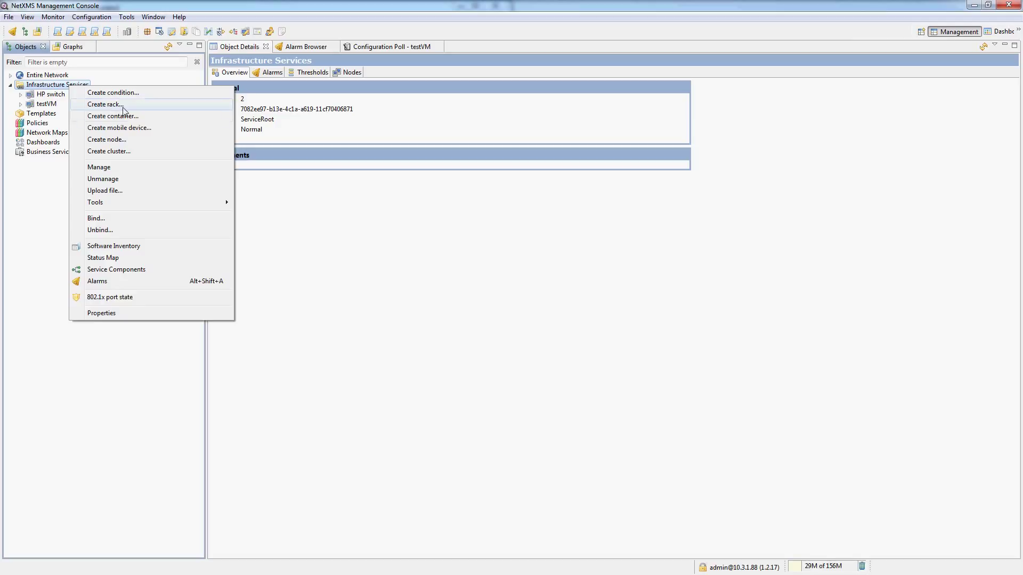
mouse_move(135, 123)
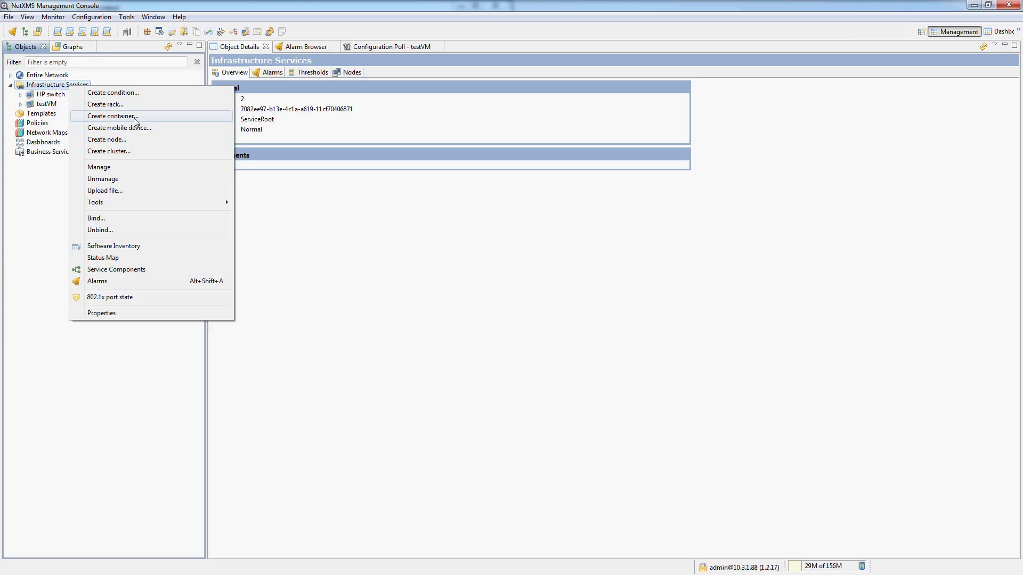
click(113, 116)
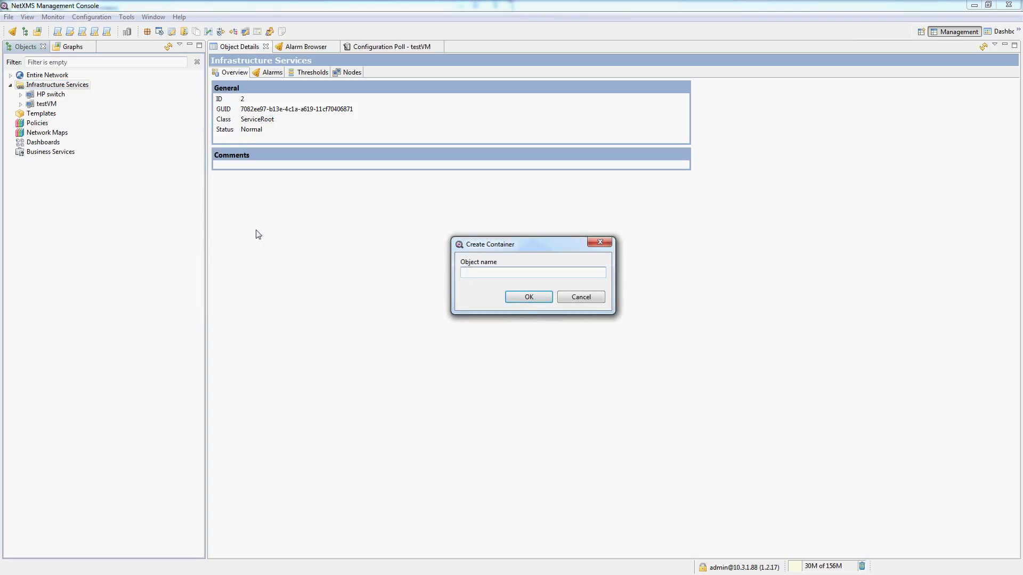
text(Switche)
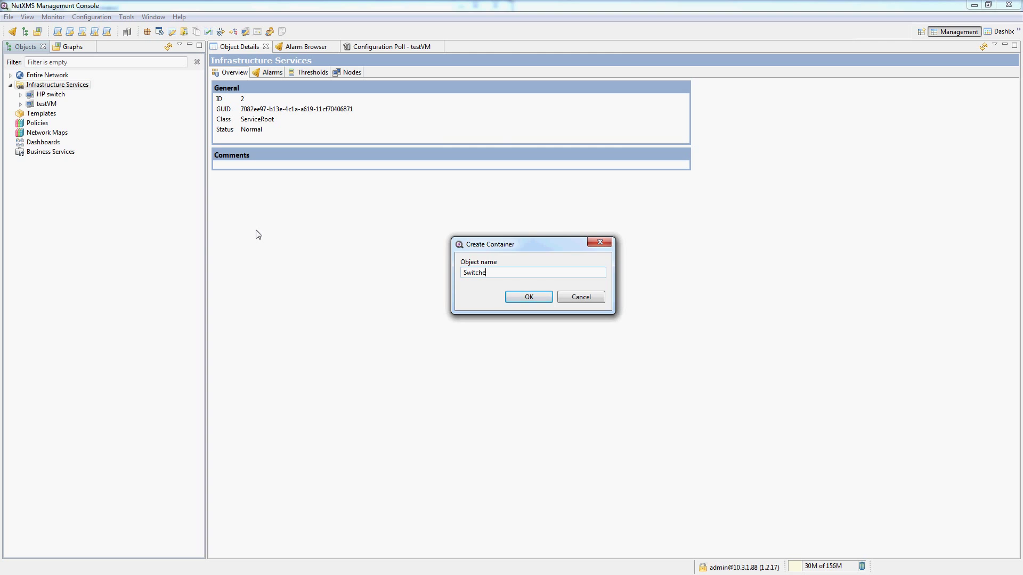
click(528, 297)
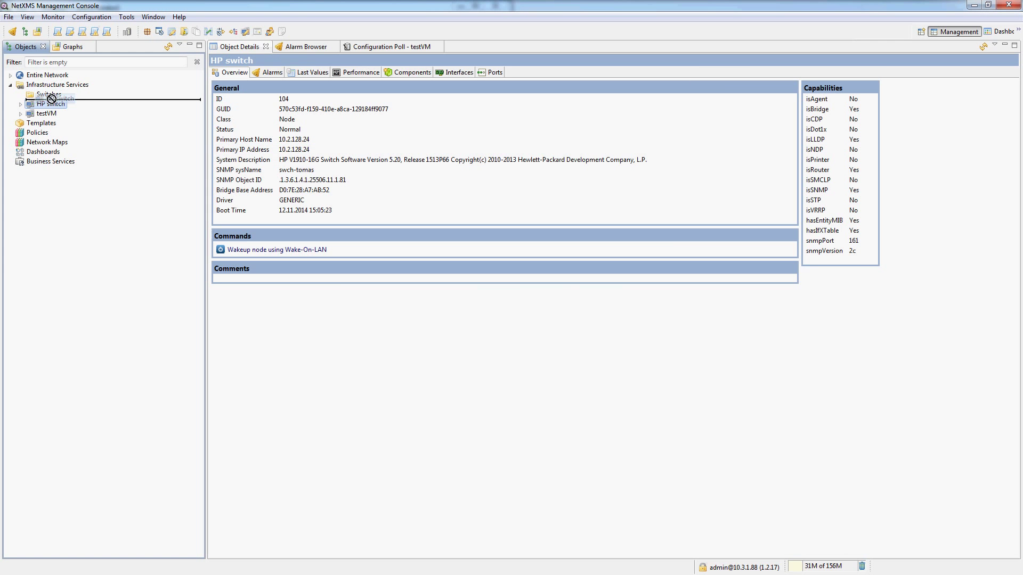
click(21, 94)
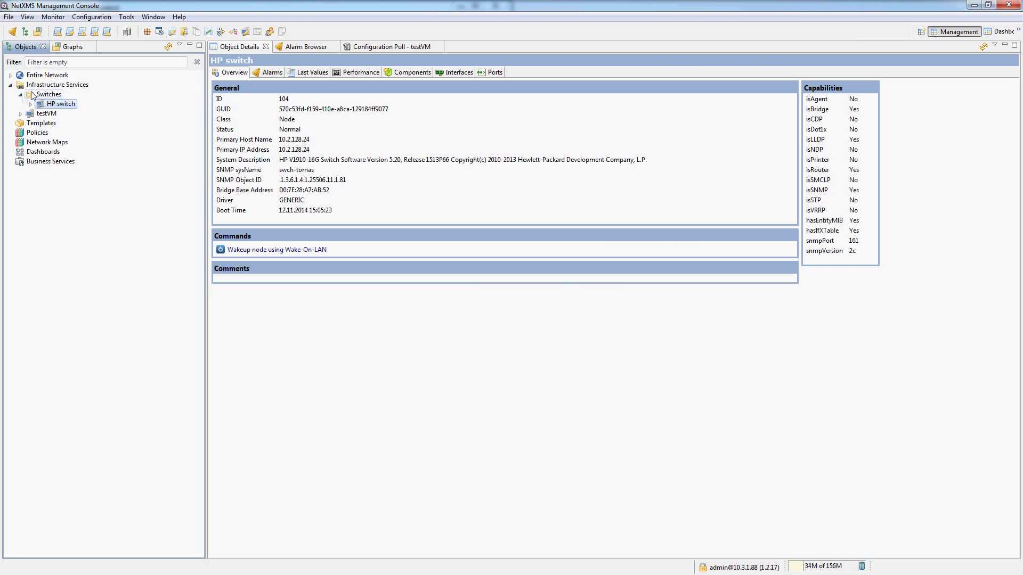
Step: Add a 'Servers' container under Infrastructure Services and move testVM into it
right_click(58, 85)
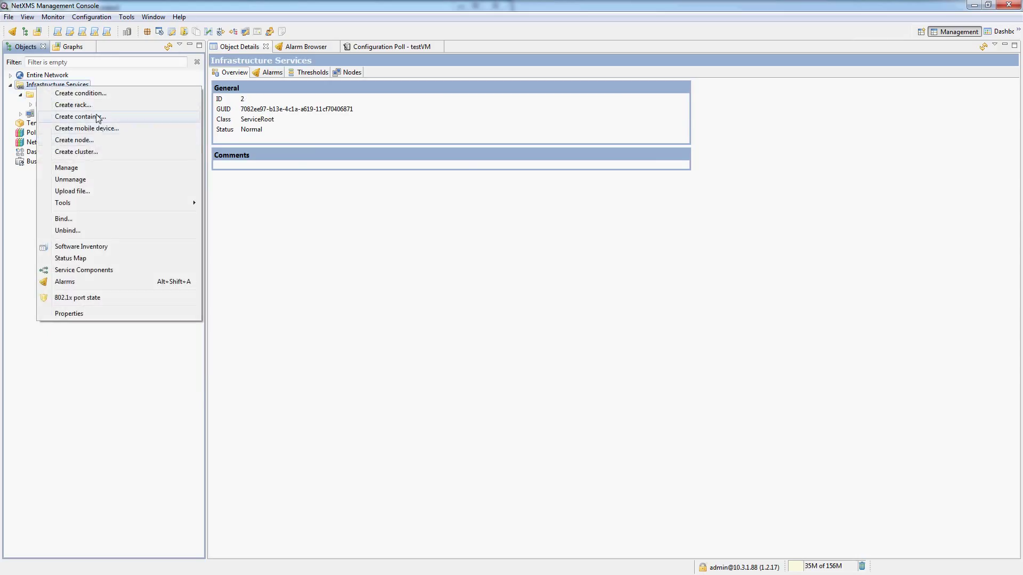
click(81, 116)
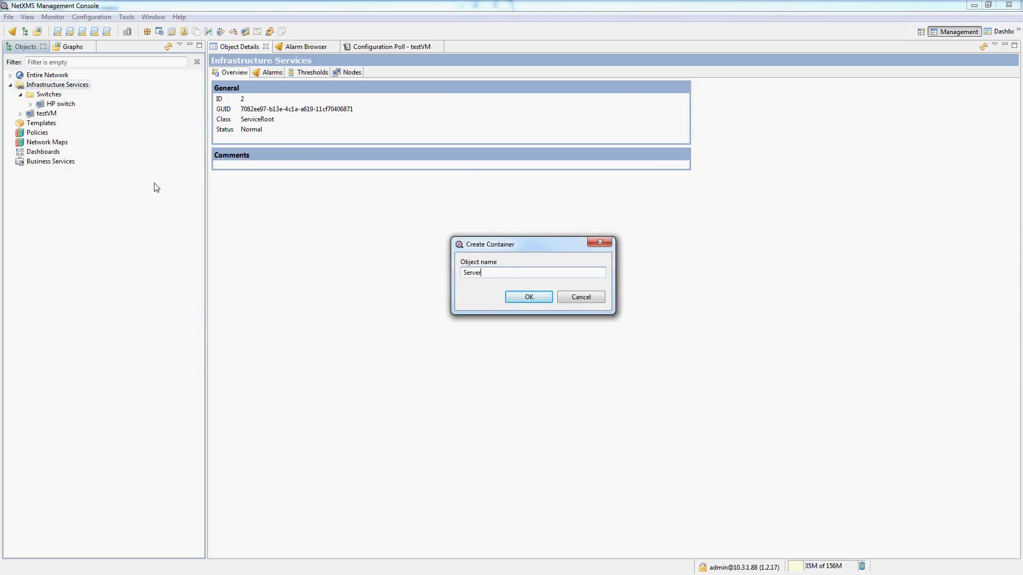
click(528, 296)
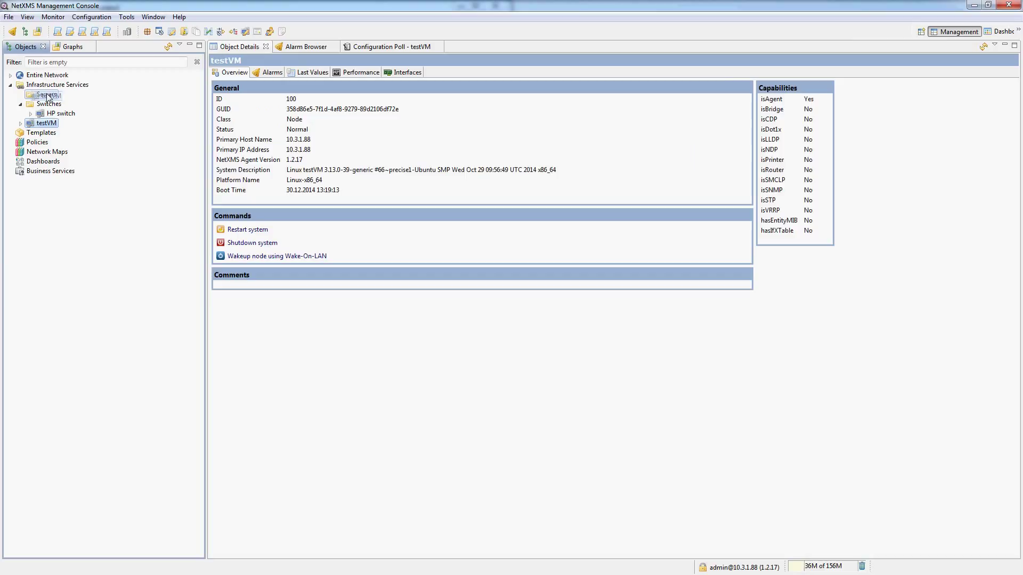
click(31, 94)
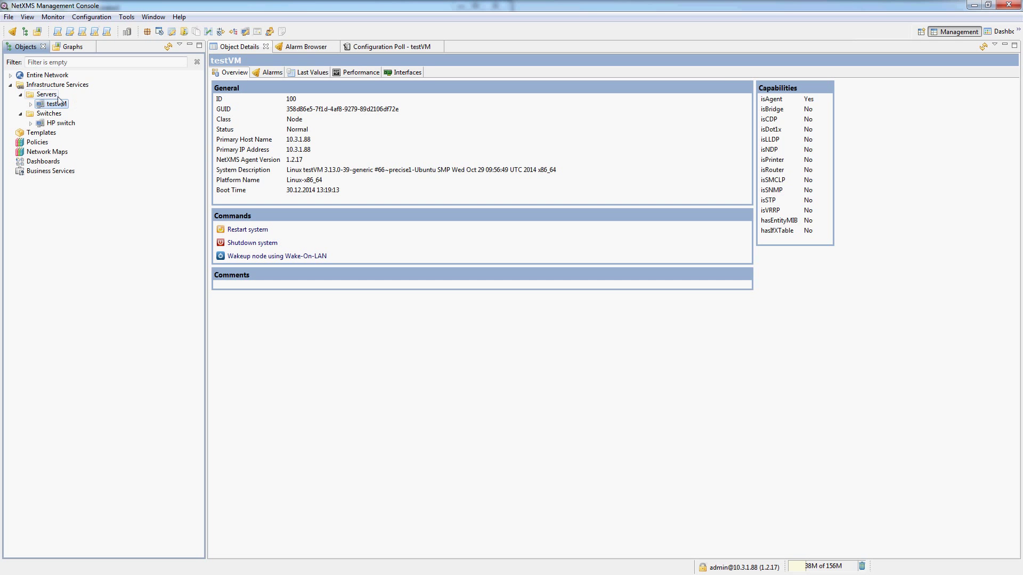
Step: Rename testVM to 'NetXMS server' in its properties, then view Entire Network details
right_click(57, 102)
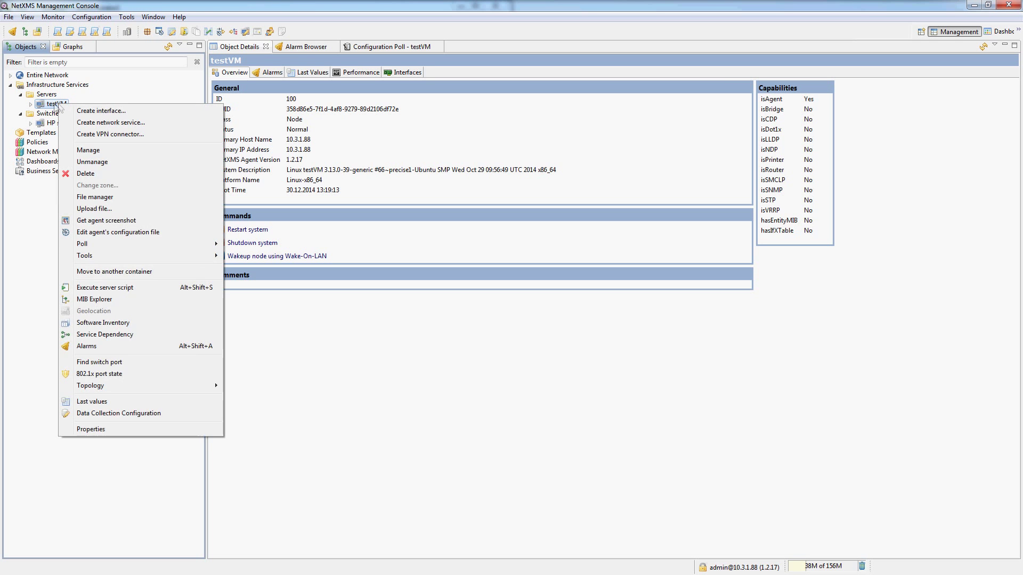
click(90, 429)
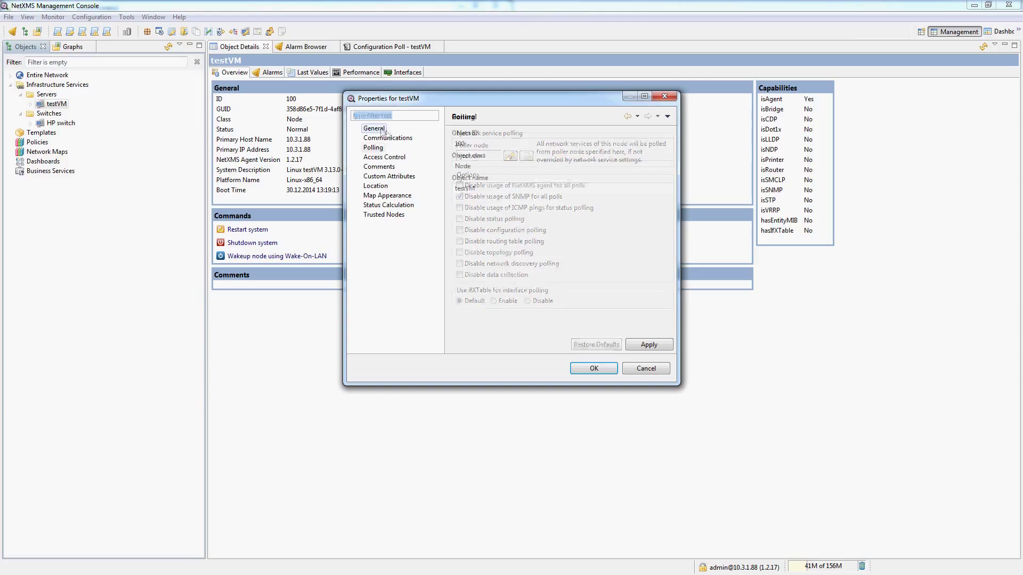
click(374, 128)
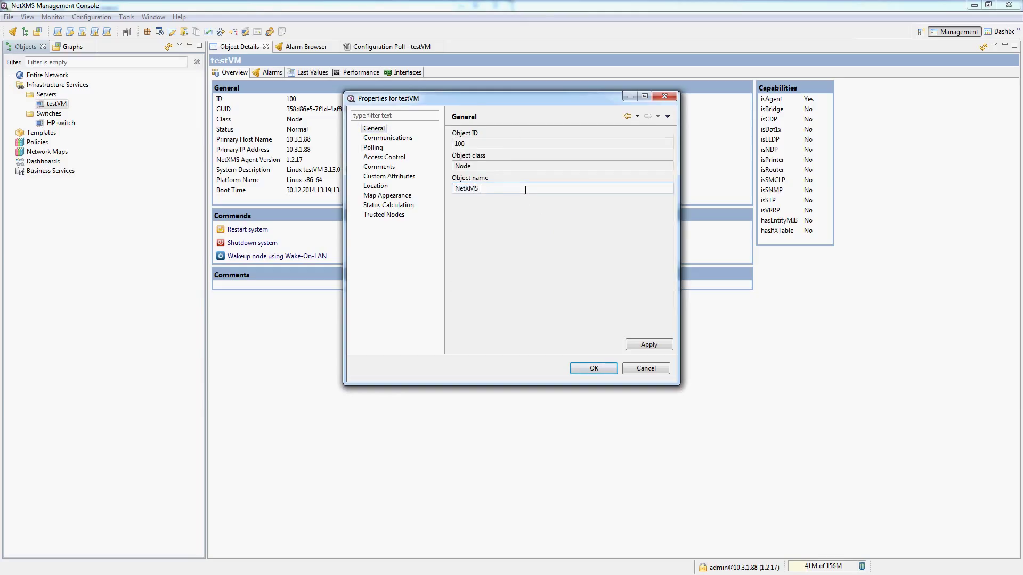
click(592, 368)
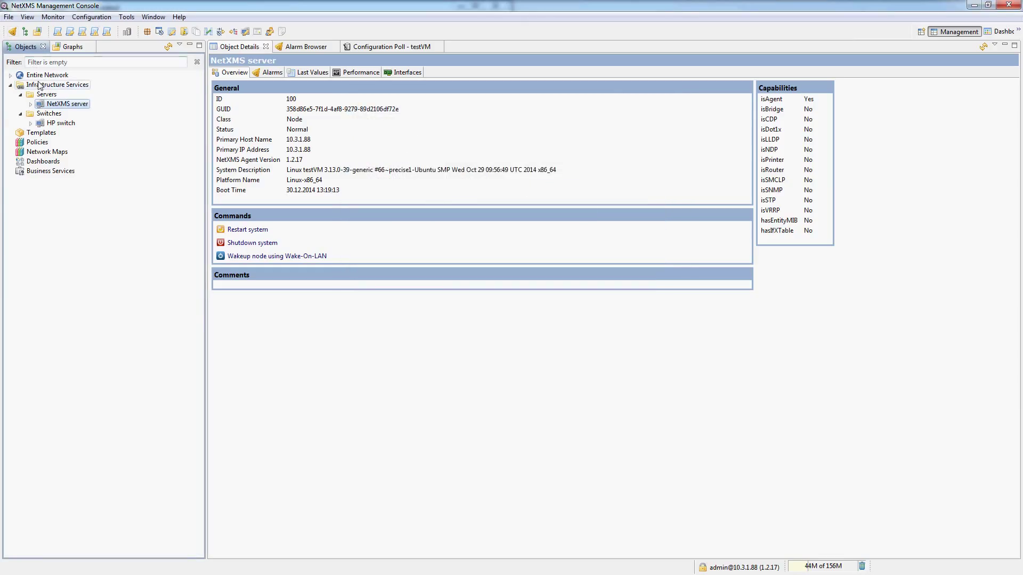
click(58, 84)
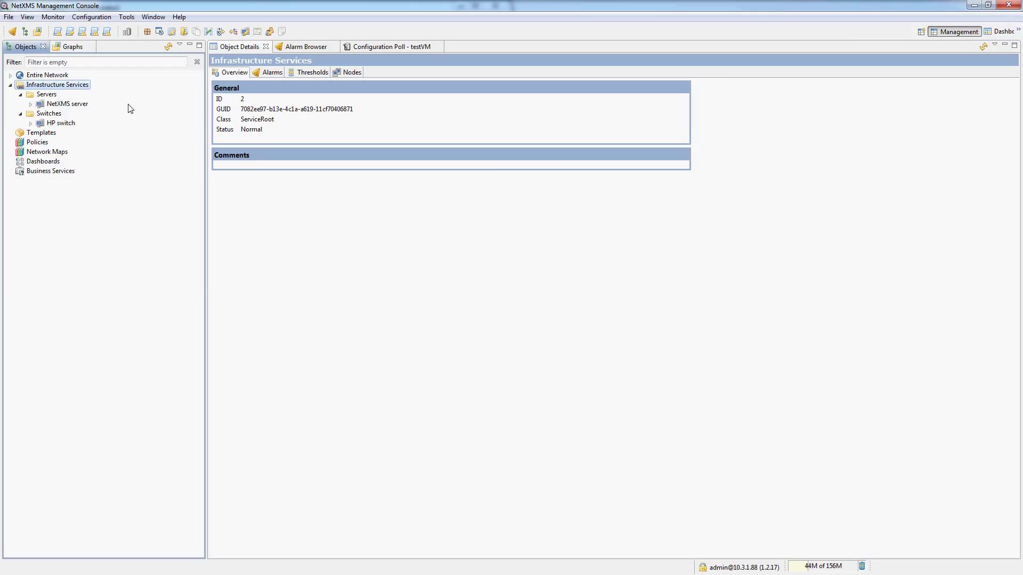
click(47, 75)
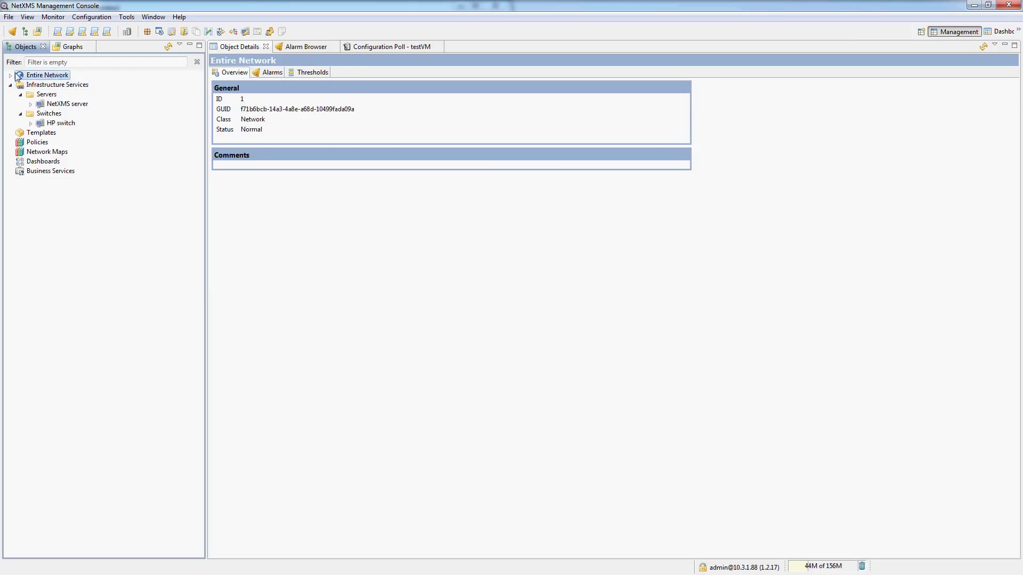
click(11, 75)
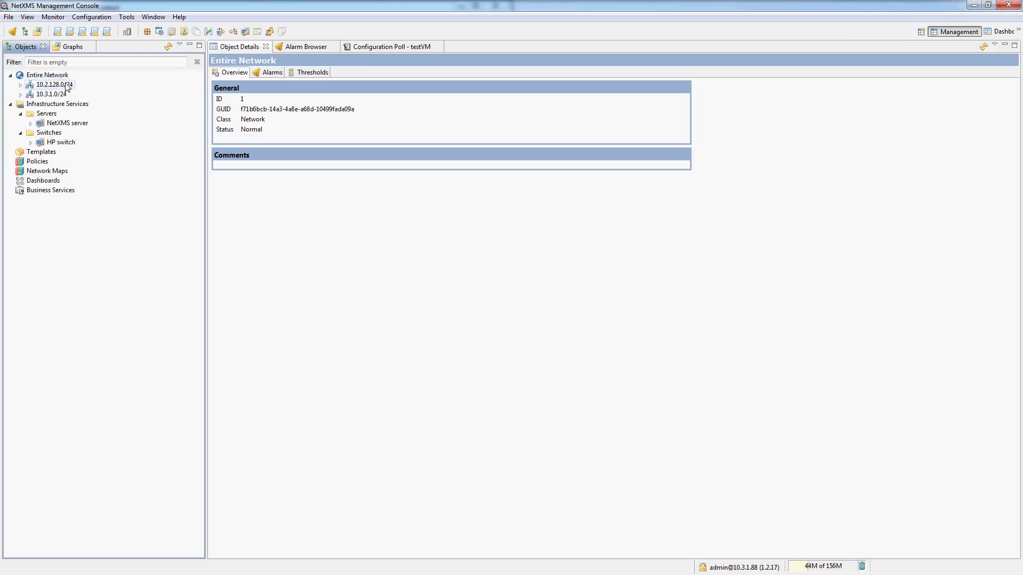
click(49, 94)
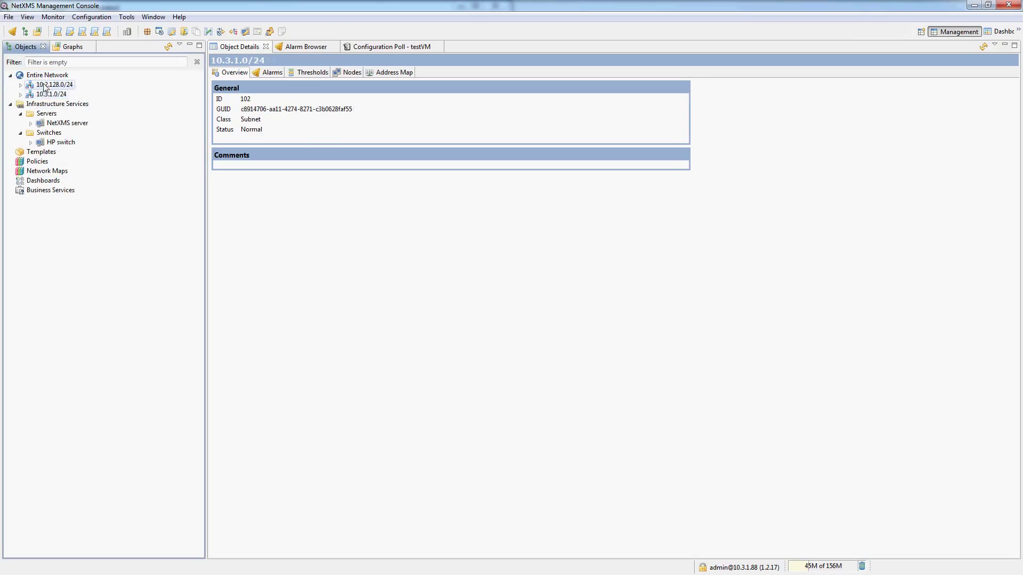
click(53, 85)
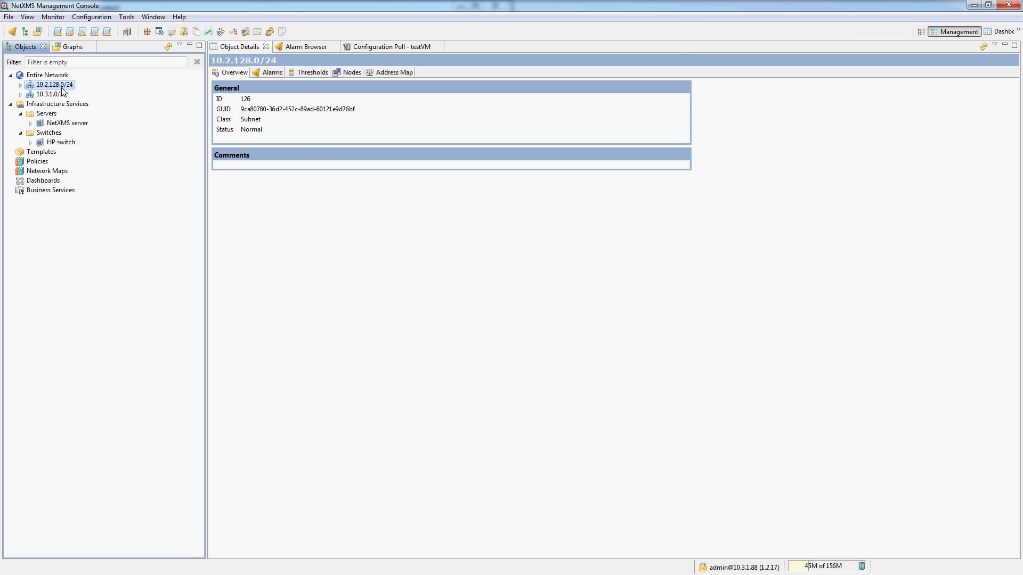
click(13, 84)
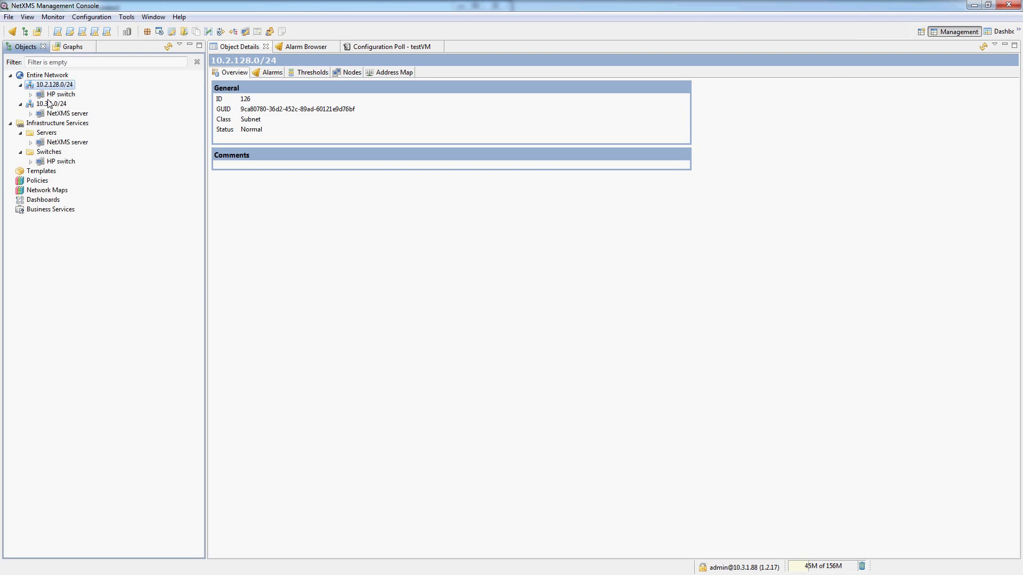
click(61, 94)
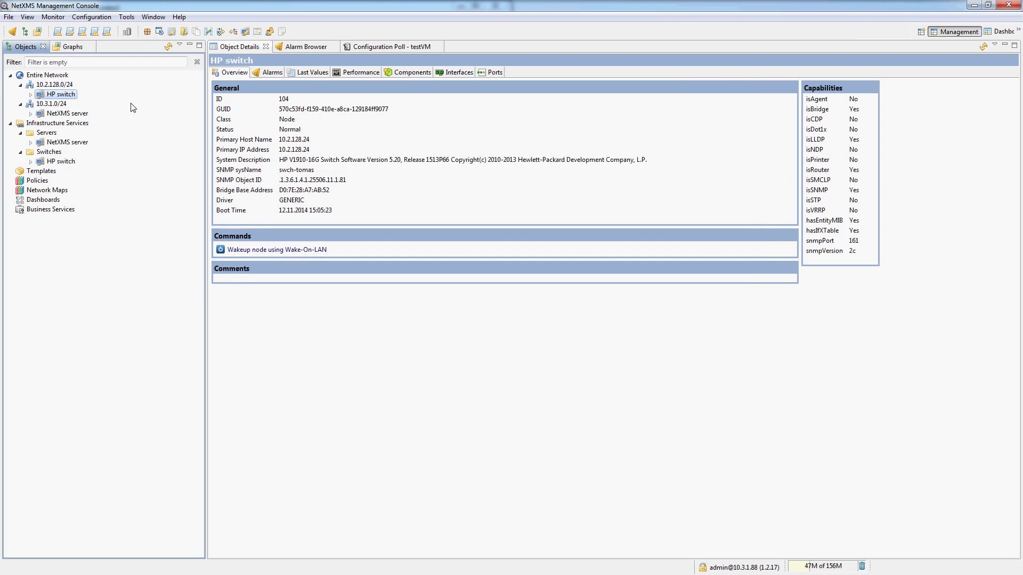
click(65, 113)
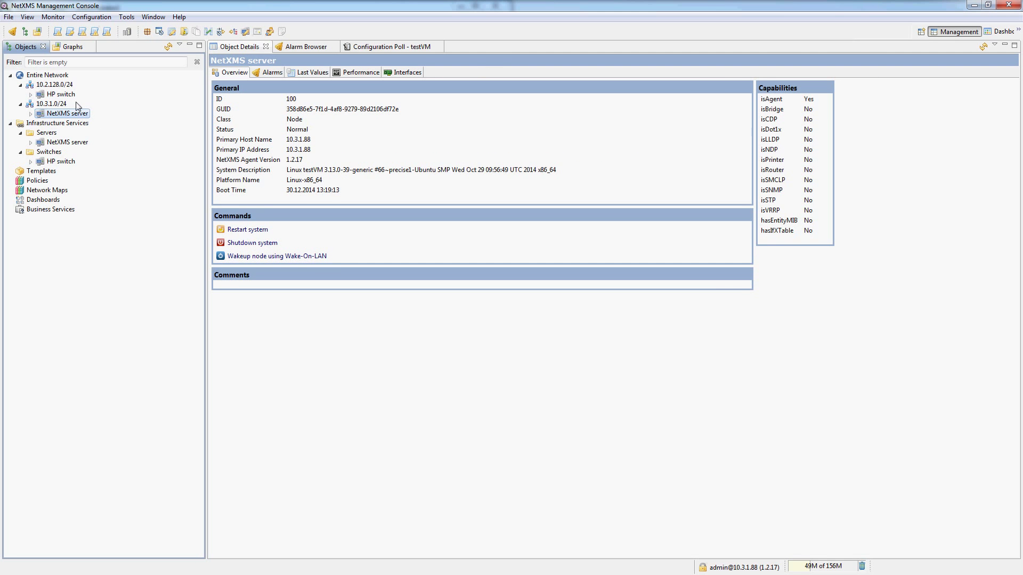
click(53, 85)
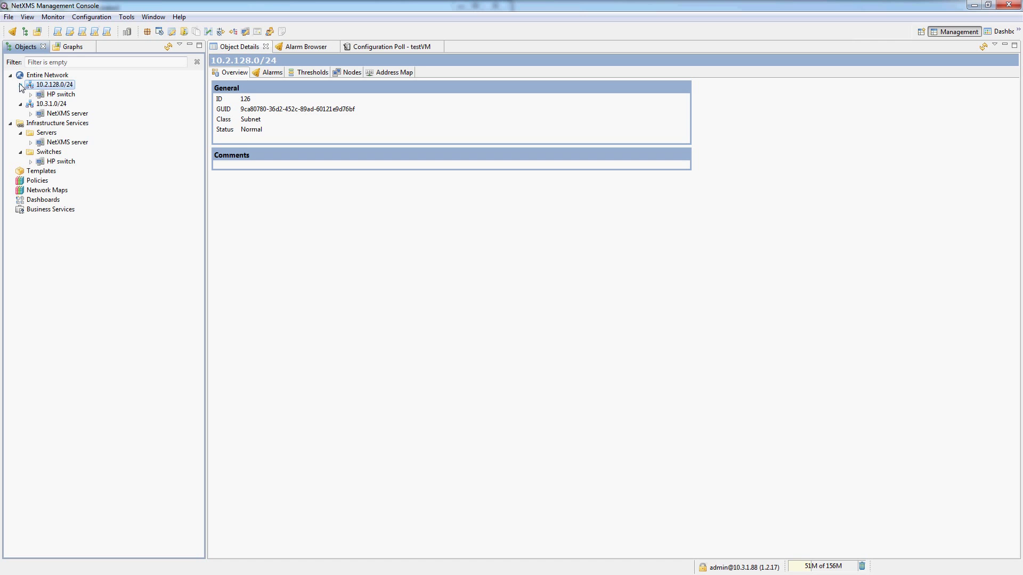
click(21, 84)
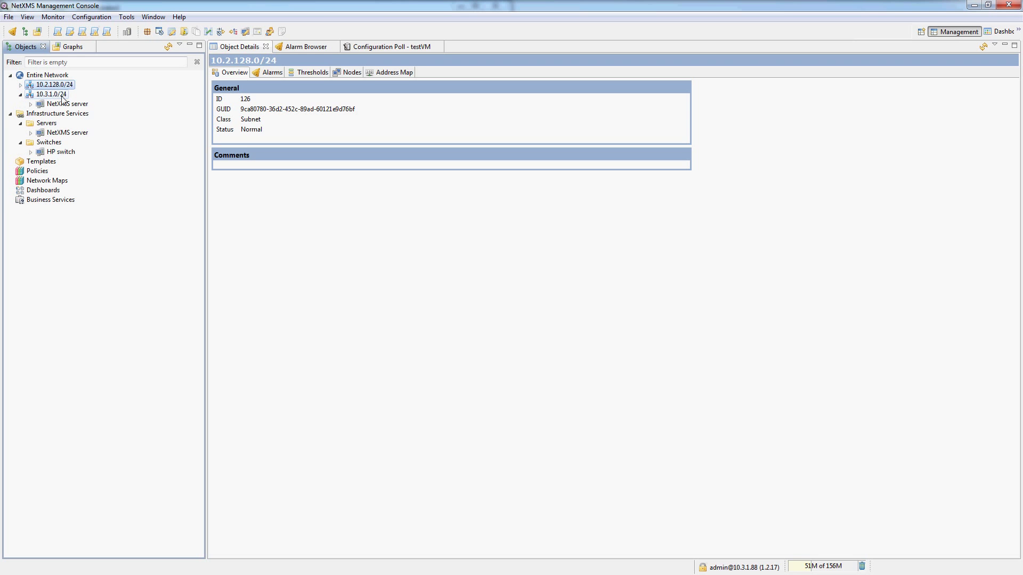
click(20, 85)
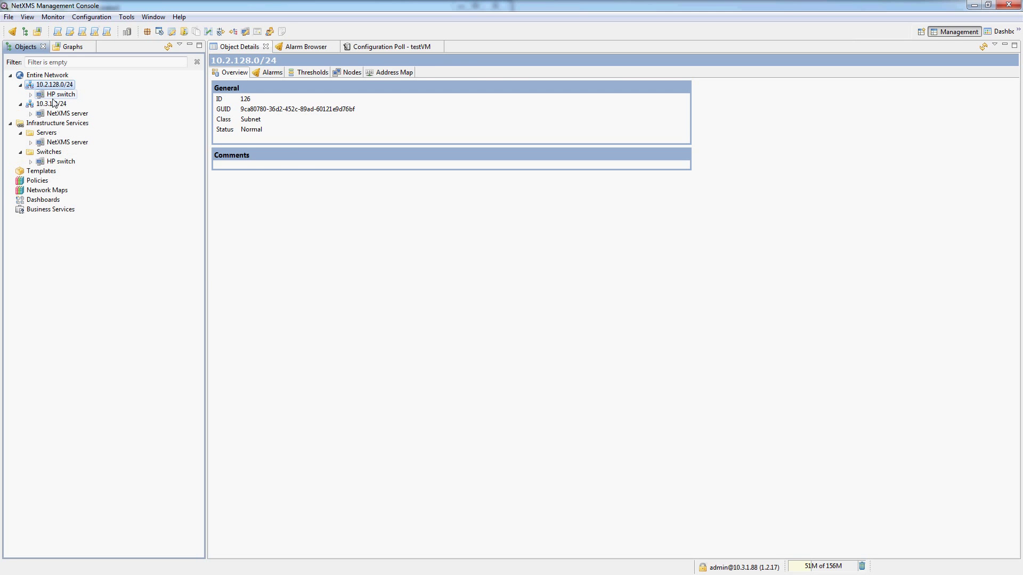
click(67, 113)
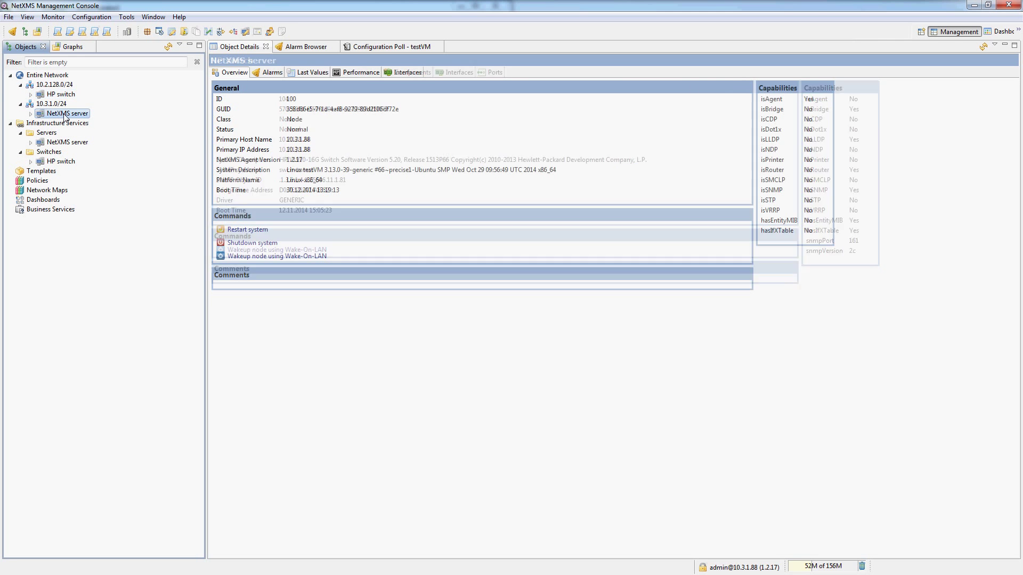
click(67, 113)
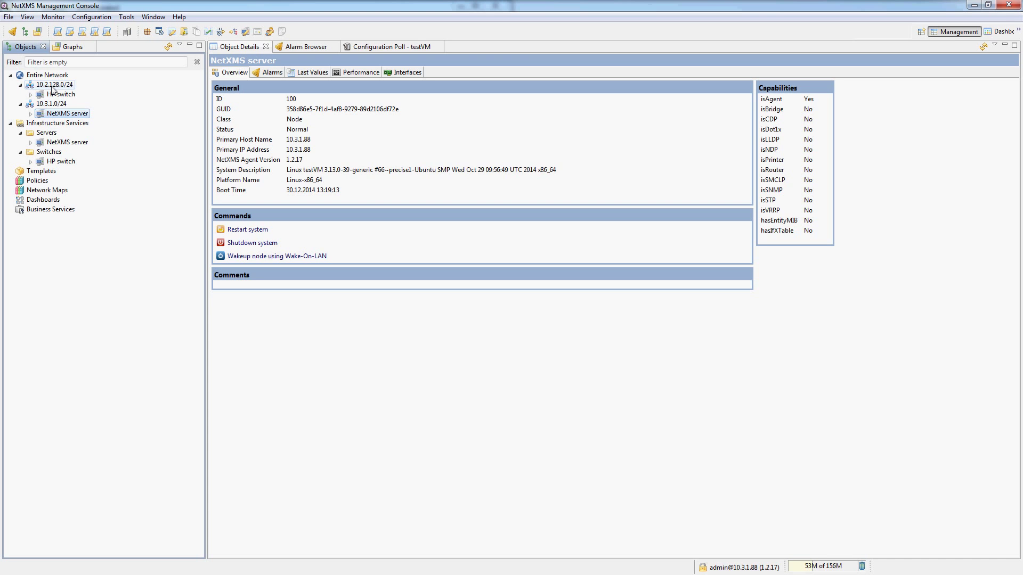
click(46, 74)
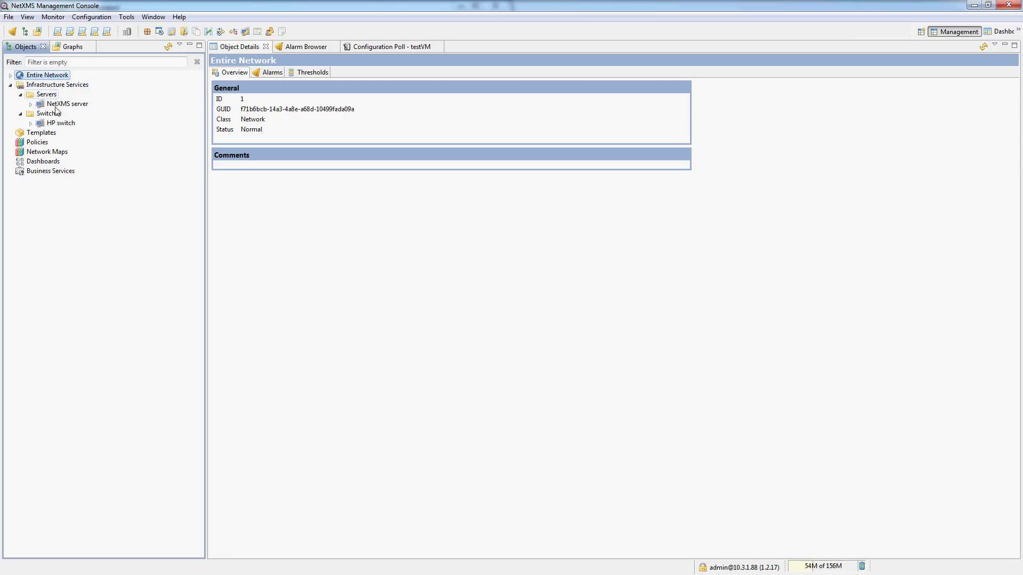
Step: Browse the Policies, Infrastructure Services, Switches and Servers overviews
click(37, 142)
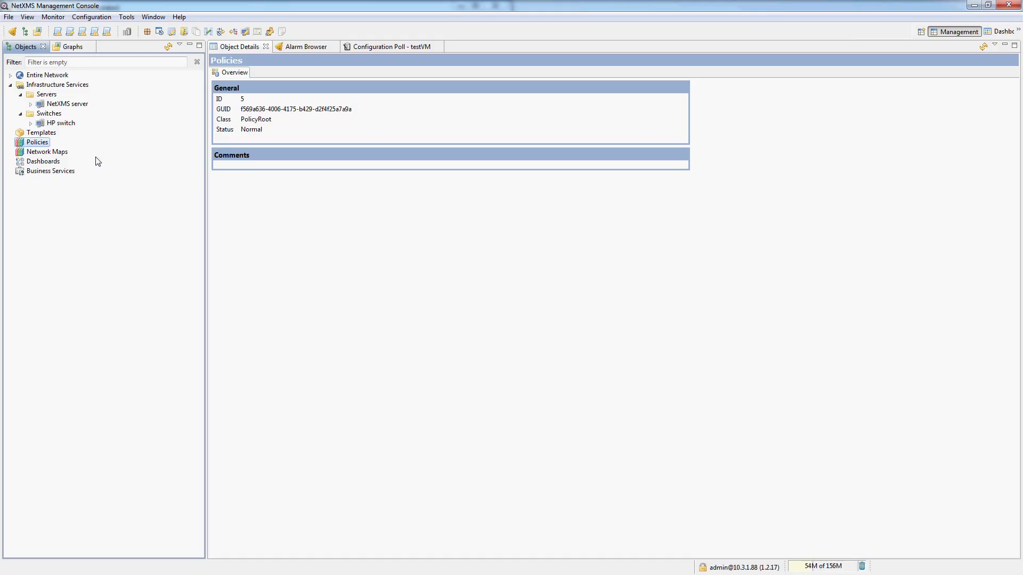
click(58, 85)
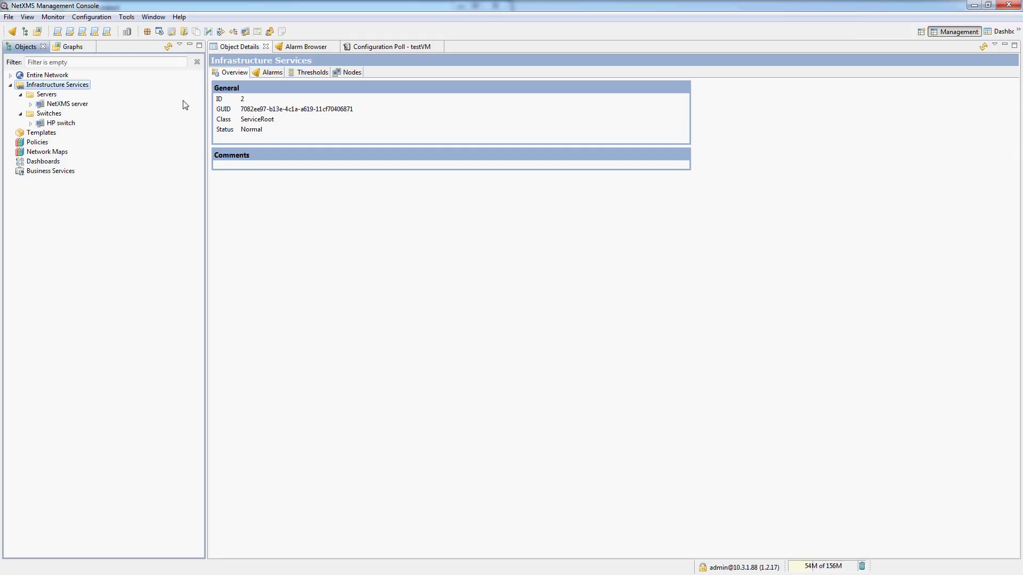
click(49, 113)
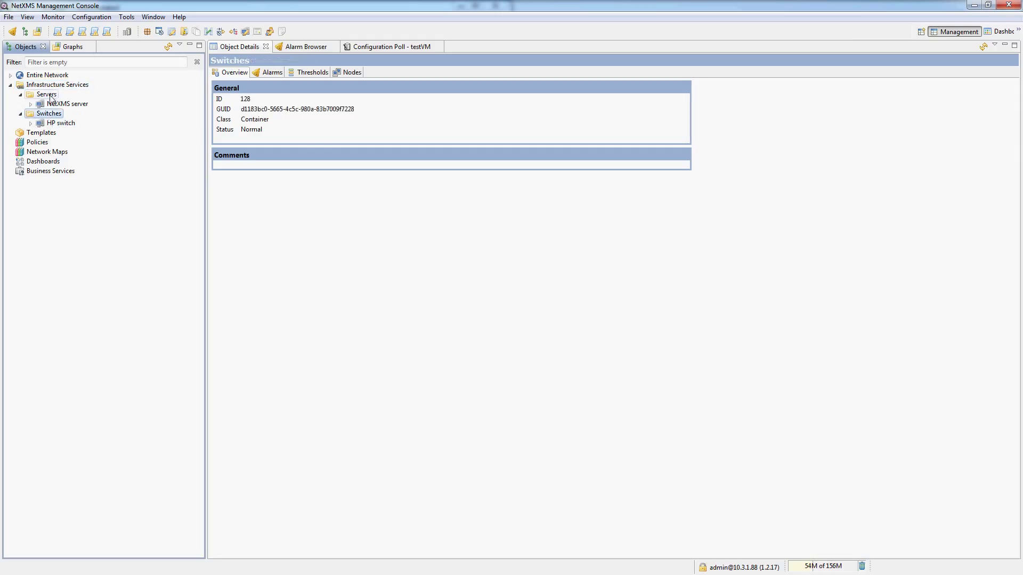
click(11, 75)
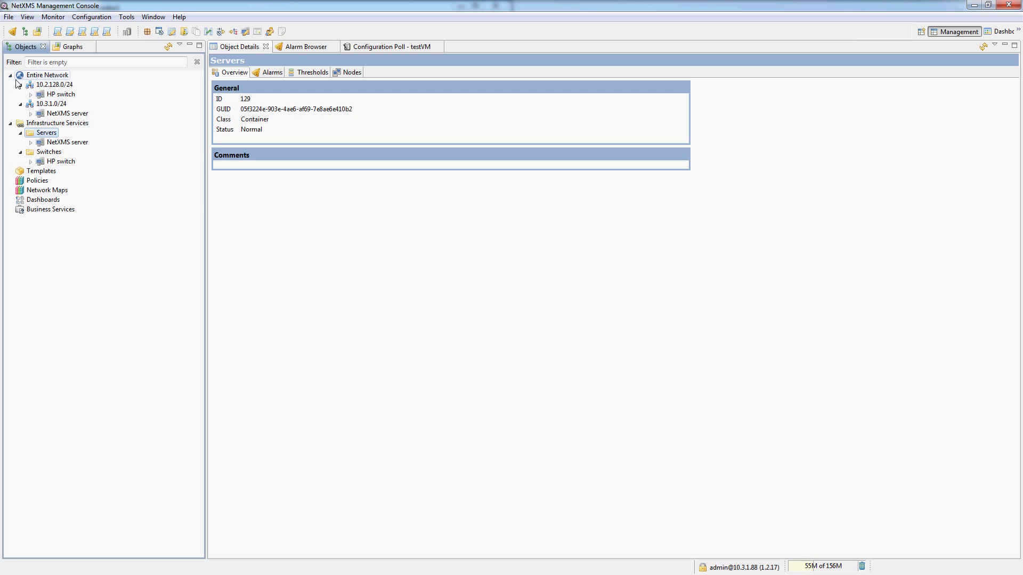
Step: Browse subnets 10.3.1.0/24 and 10.2.128.0/24, then select NetXMS server under Servers
click(53, 104)
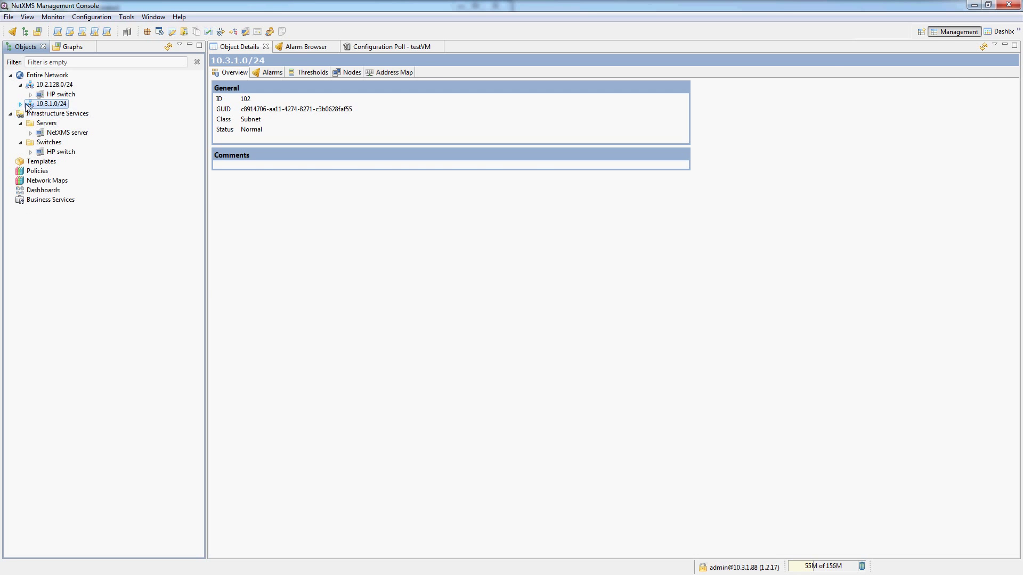
click(66, 114)
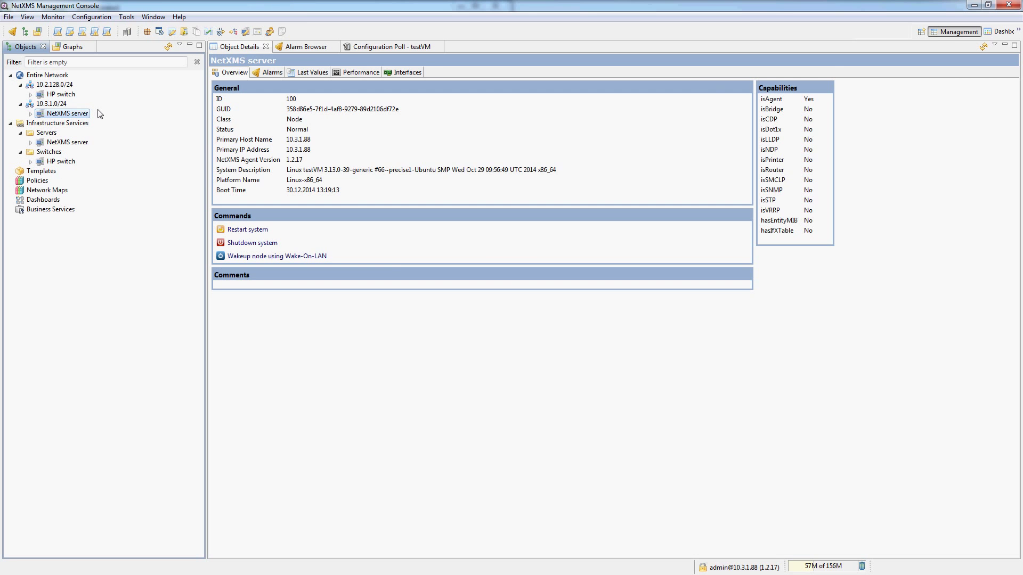
mouse_move(94, 116)
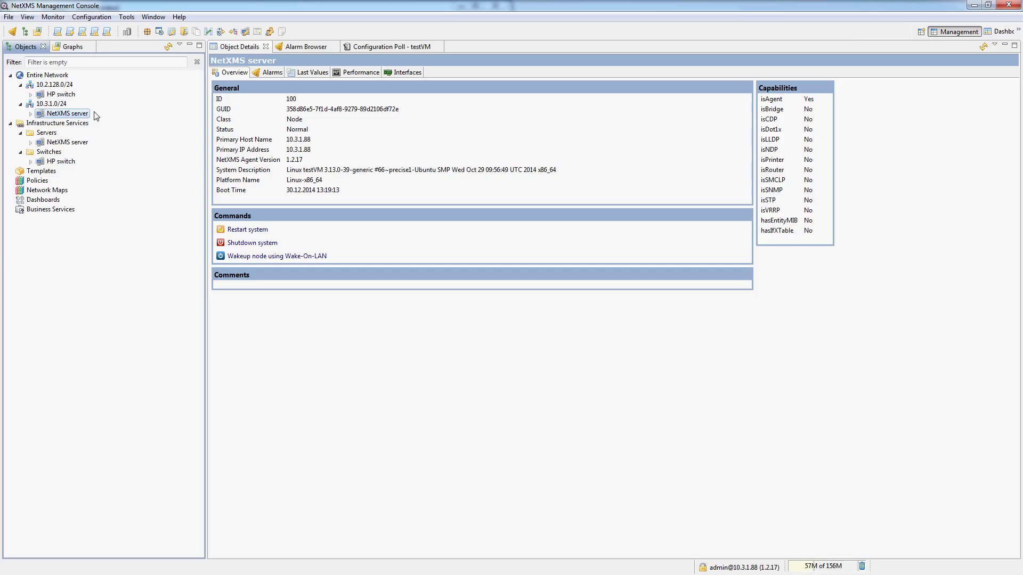
click(53, 84)
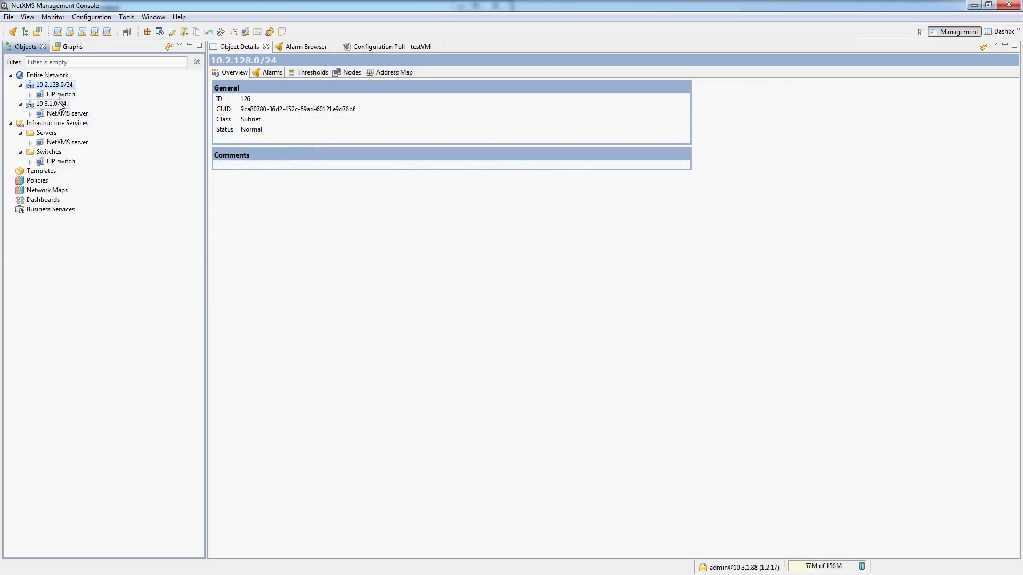
click(49, 104)
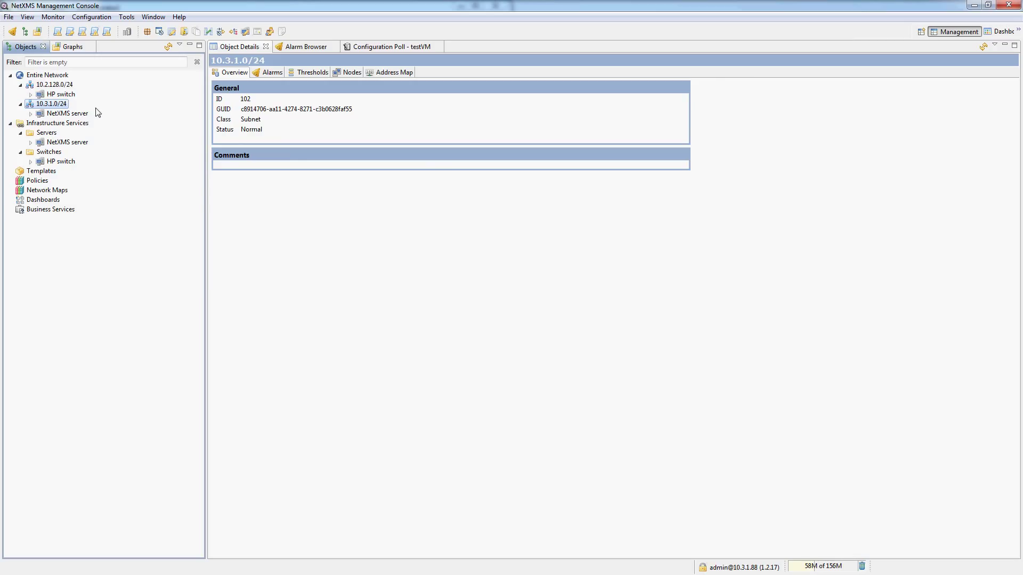
click(46, 132)
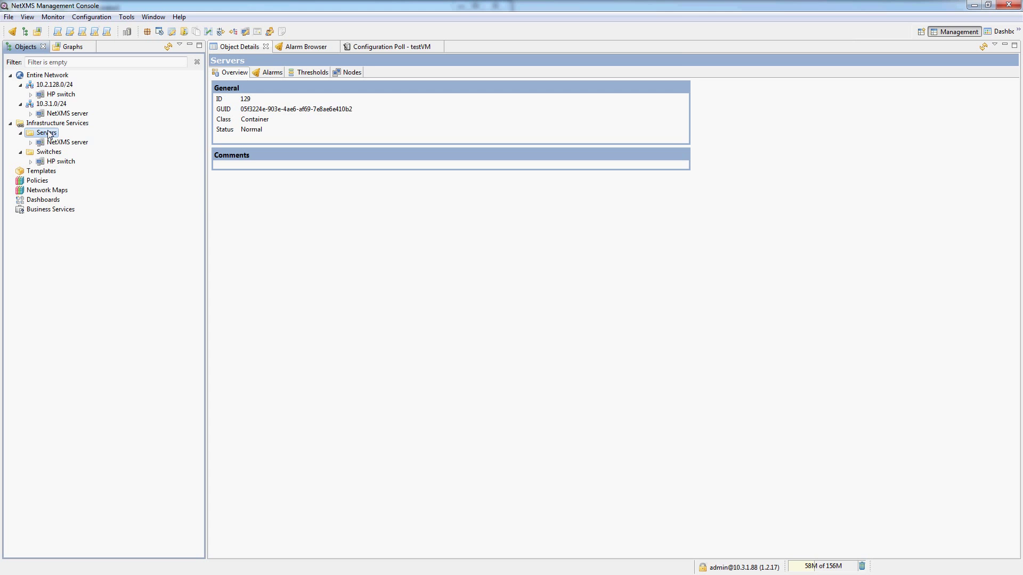
click(69, 143)
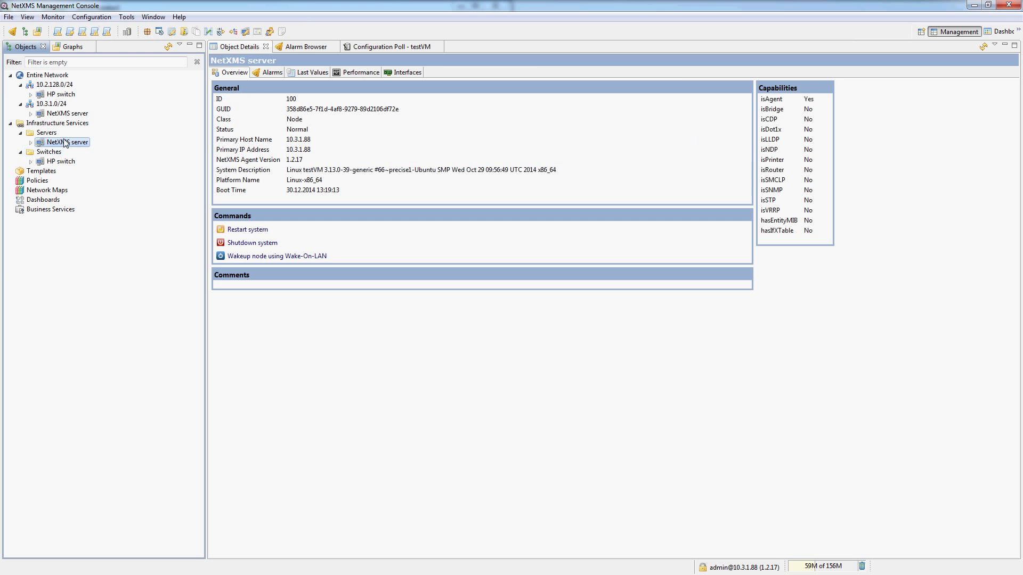
mouse_move(66, 147)
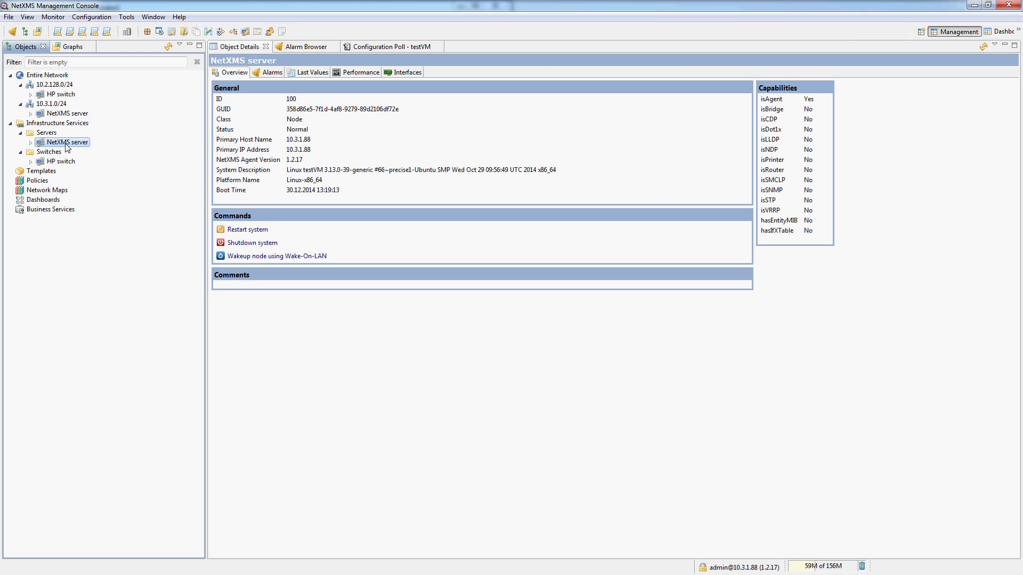
Step: Bind NetXMS server from Infrastructure Services > Servers into the Switches container
right_click(49, 151)
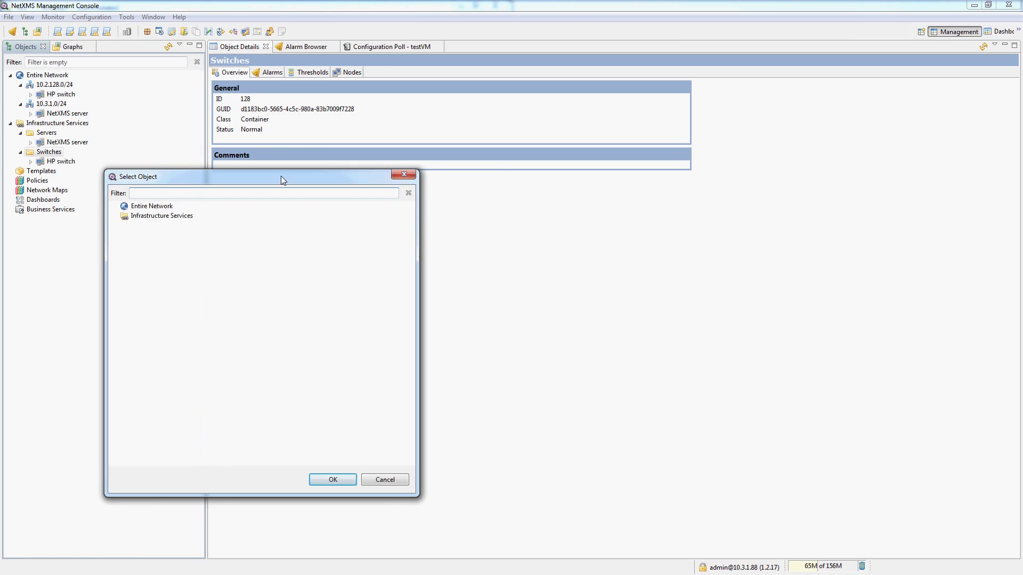
click(116, 215)
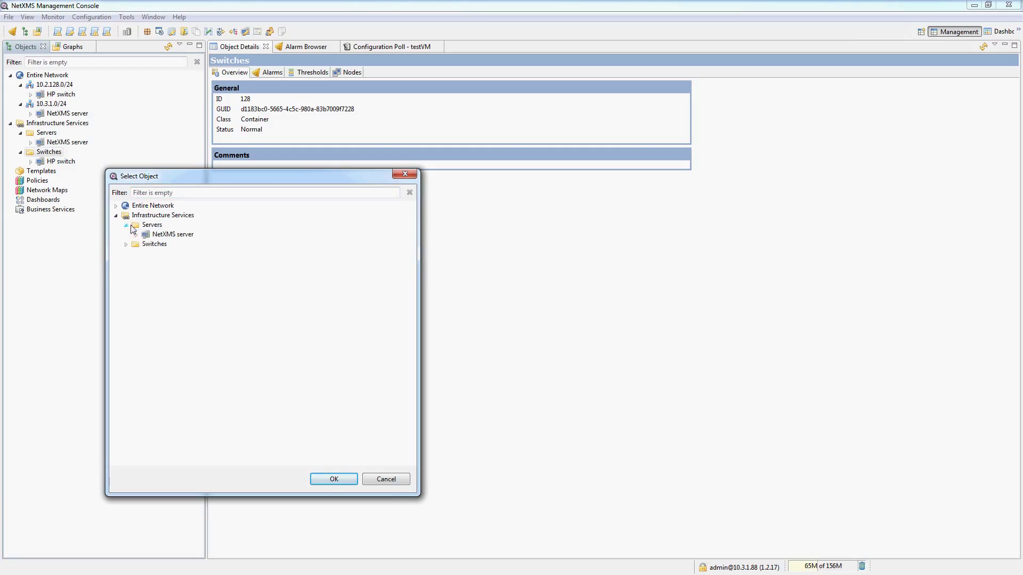
click(172, 234)
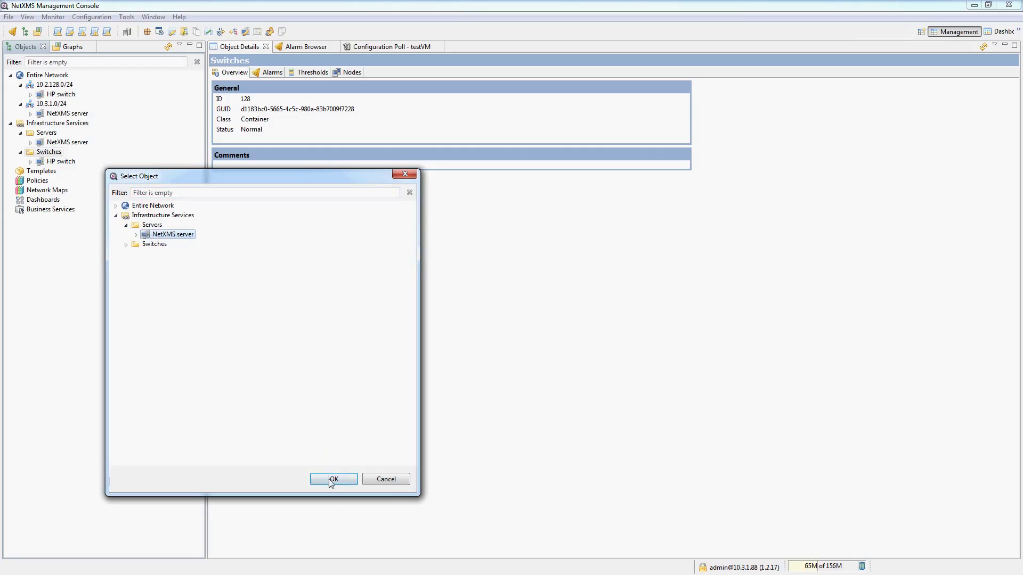
click(332, 478)
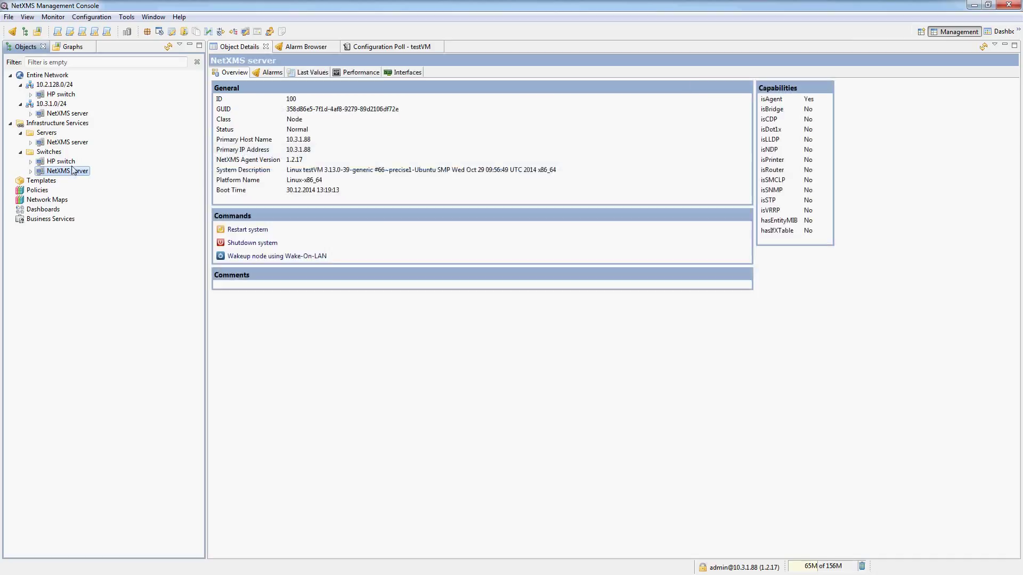
Step: View the NetXMS server details and collapse the Entire Network branch
click(65, 142)
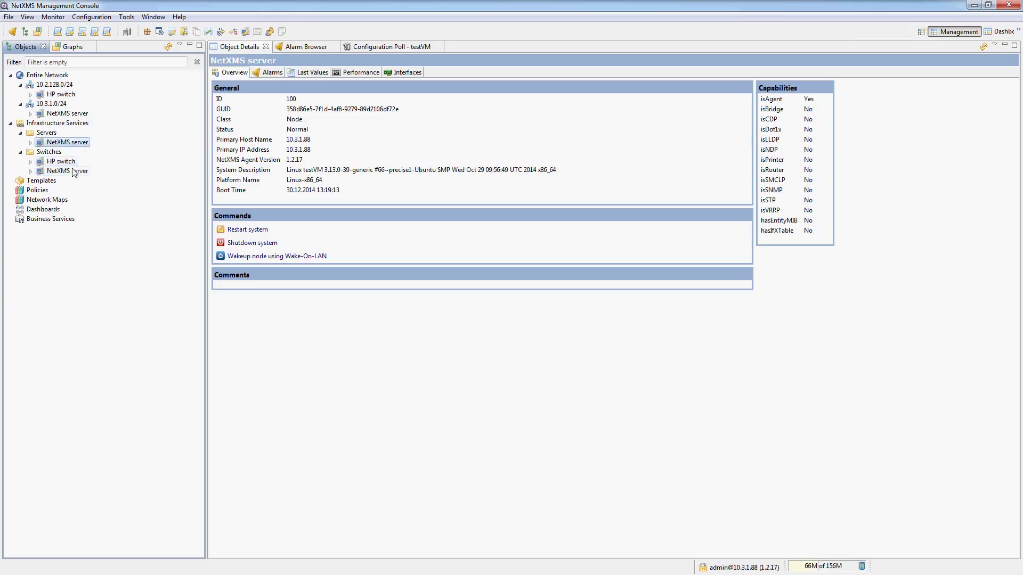
click(11, 75)
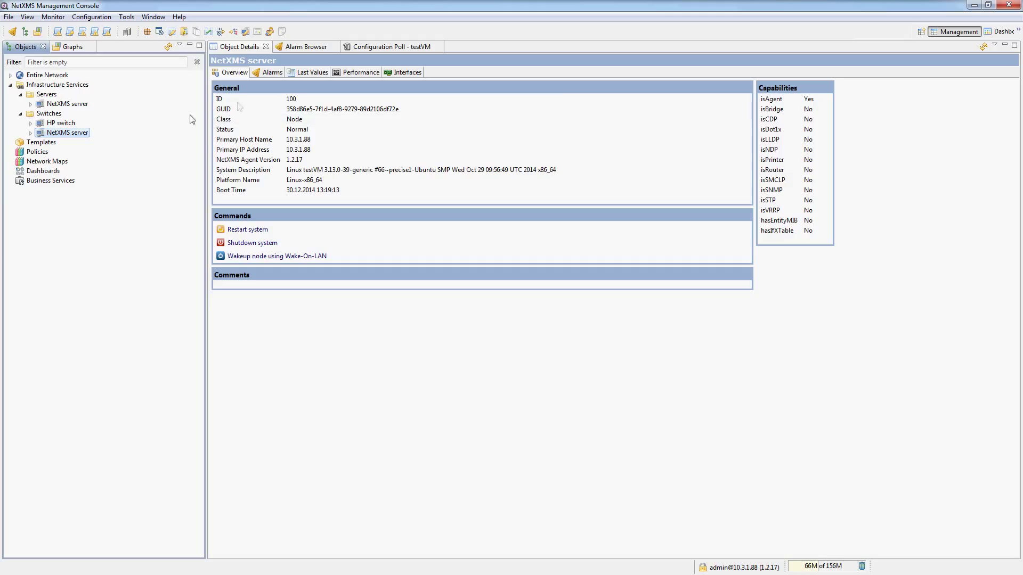
click(67, 104)
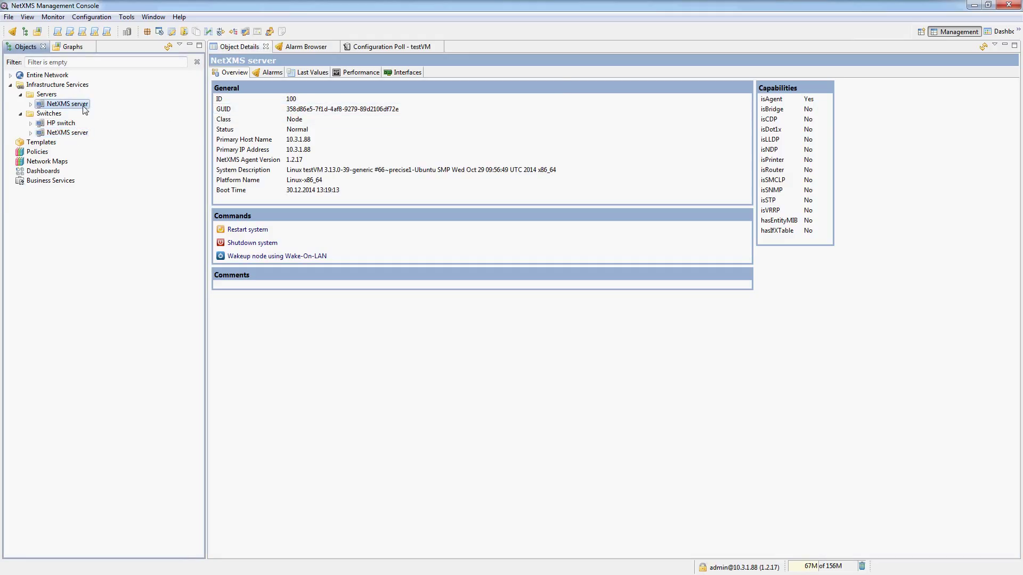
mouse_move(75, 135)
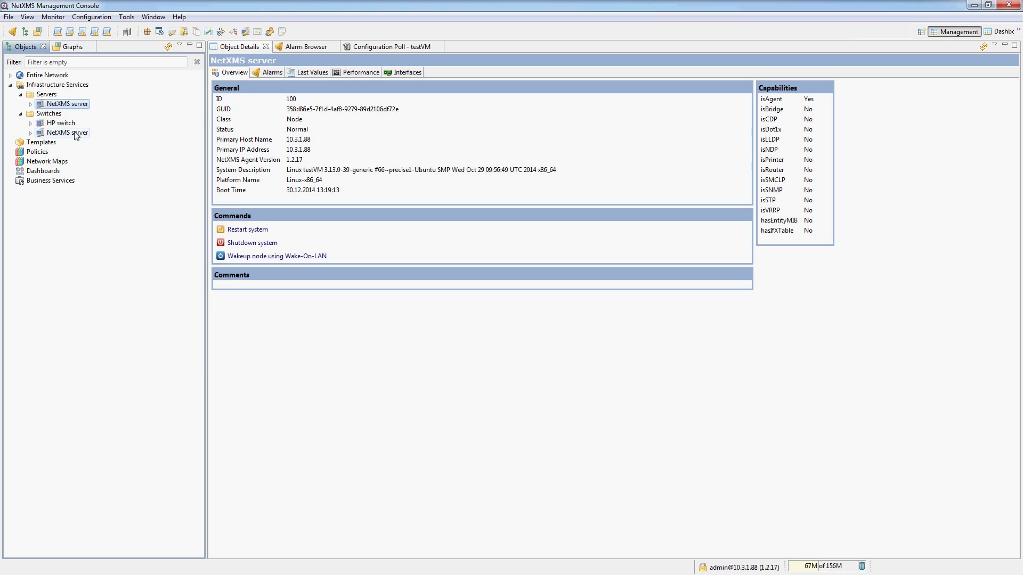
Step: Unbind NetXMS server from Switches, leaving only HP switch inside
right_click(49, 113)
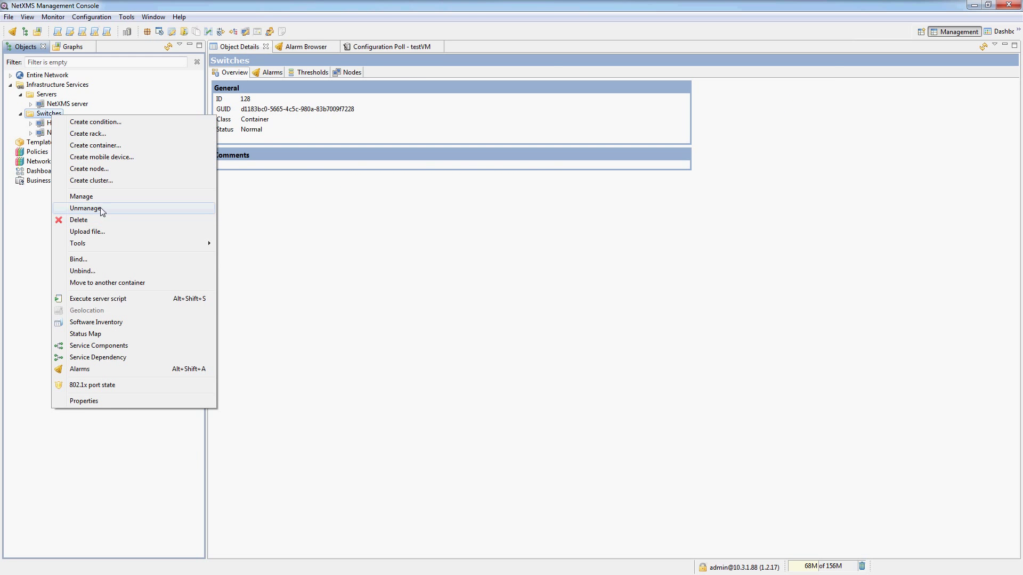
click(84, 208)
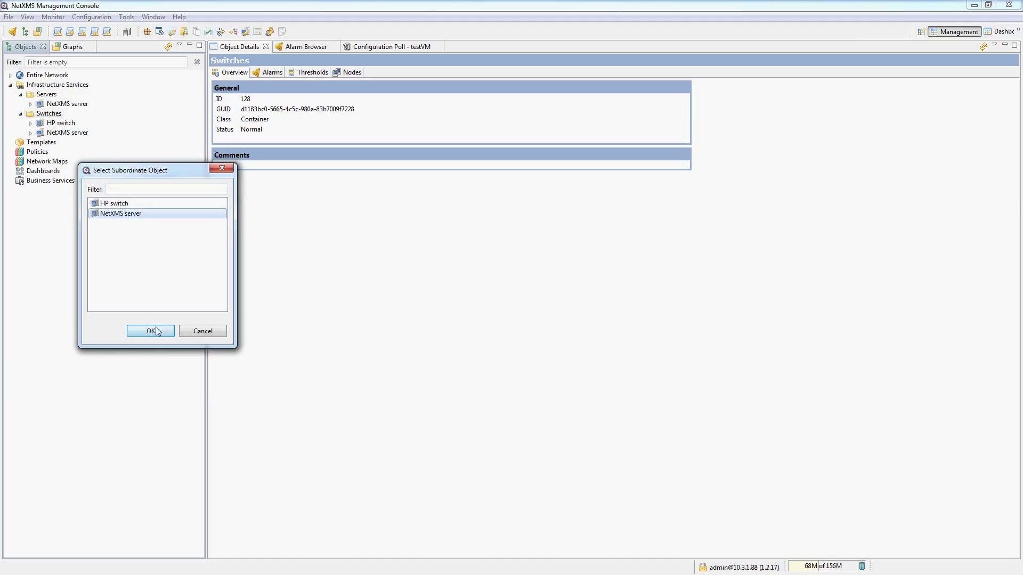
click(151, 331)
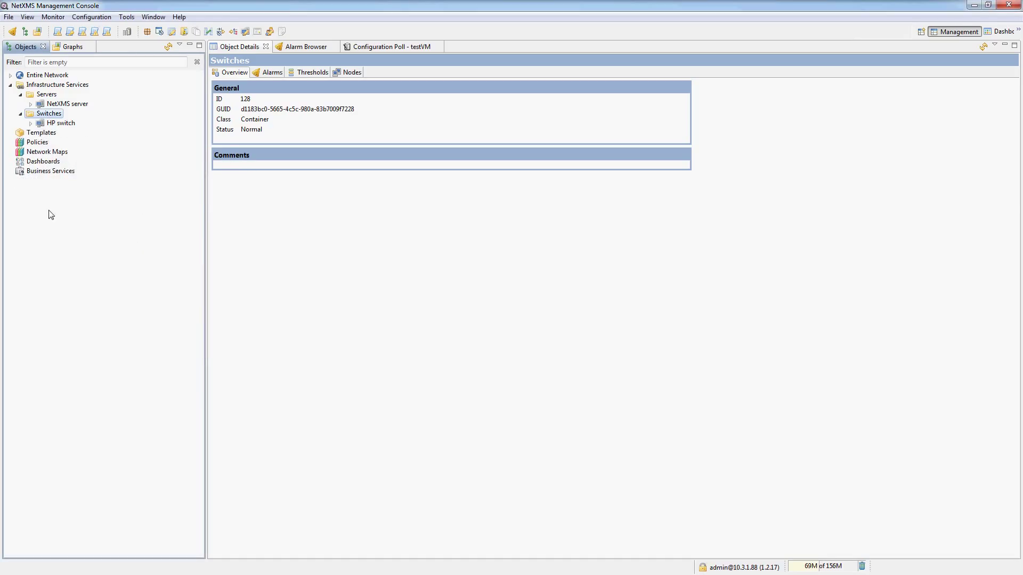